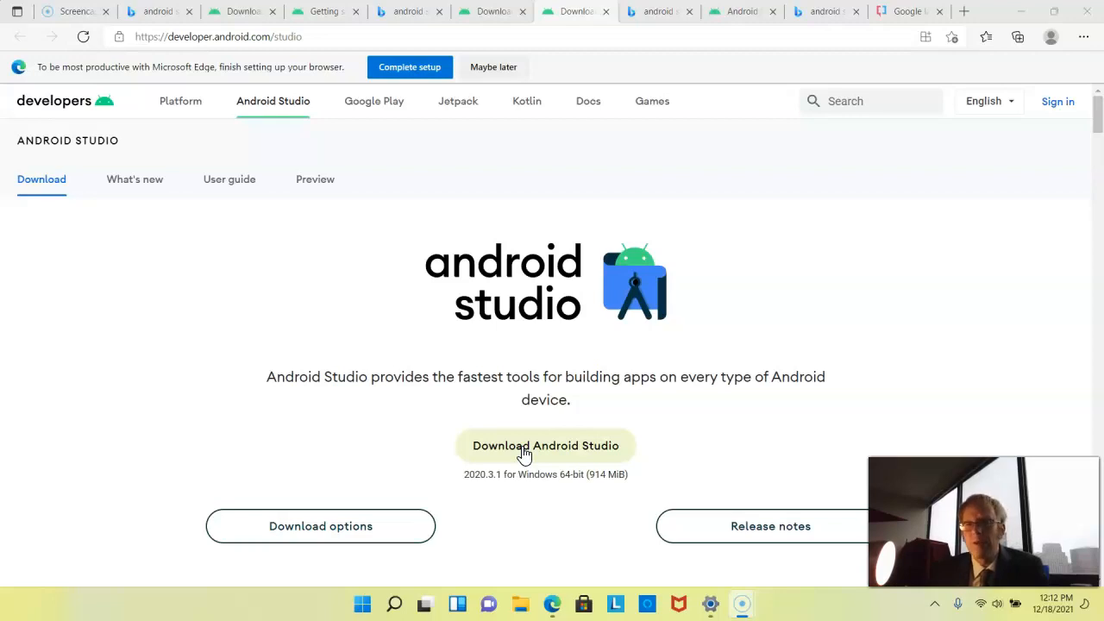
# Accept the license terms and download the Android Studio 2020.3.1 Windows installer.
pyautogui.click(545, 445)
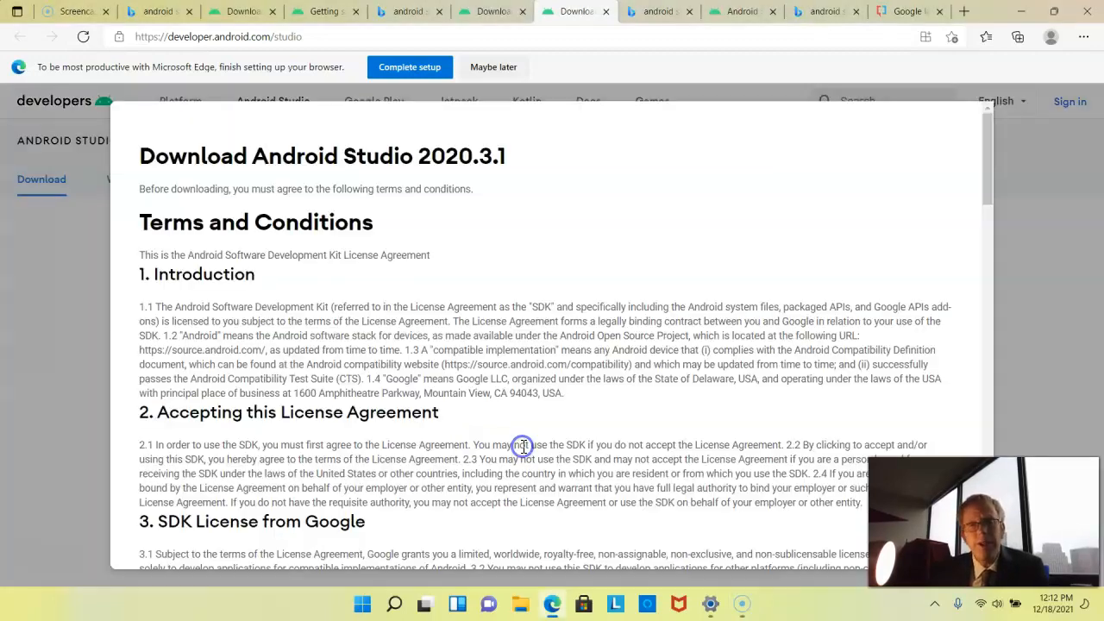
pyautogui.scroll(-3)
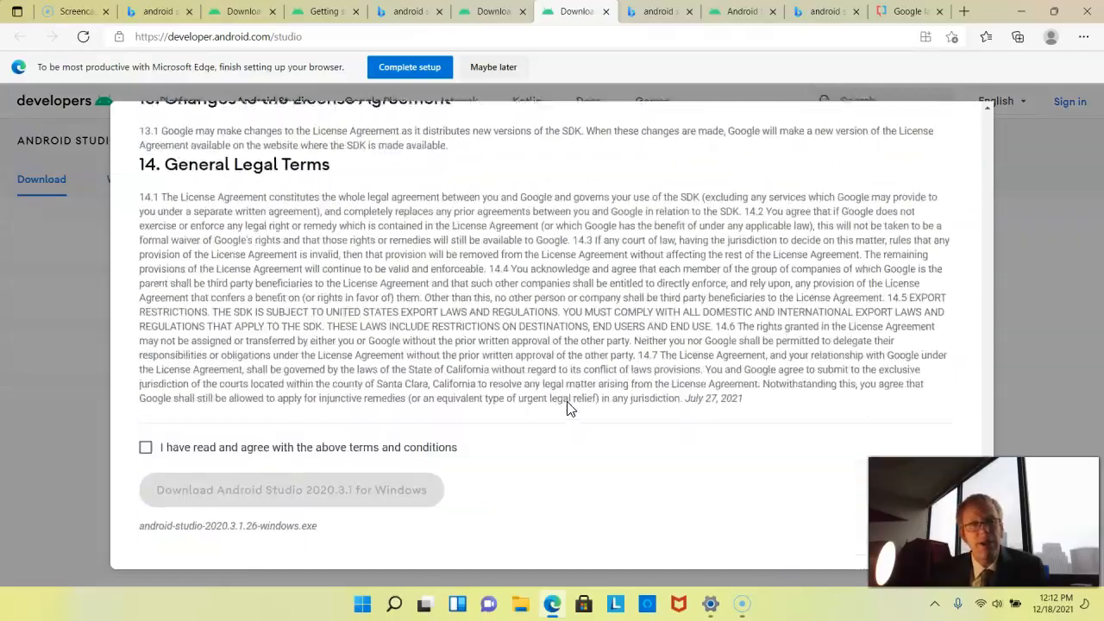
pyautogui.click(145, 443)
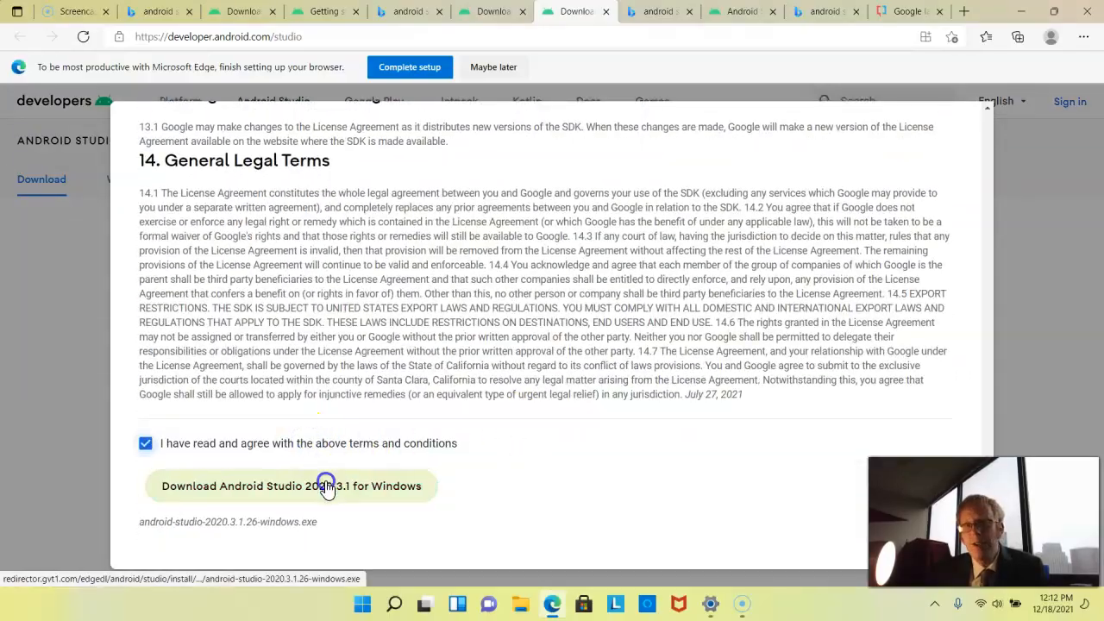
pyautogui.click(289, 486)
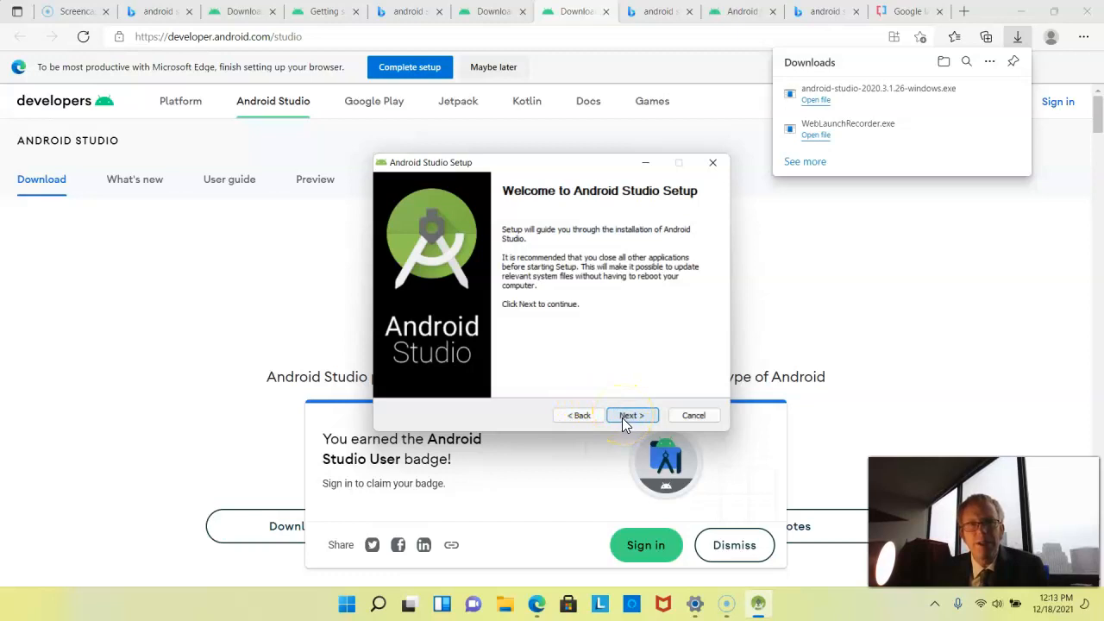
# Install Android Studio with the Android Virtual Device component and default location, then launch it.
pyautogui.click(631, 414)
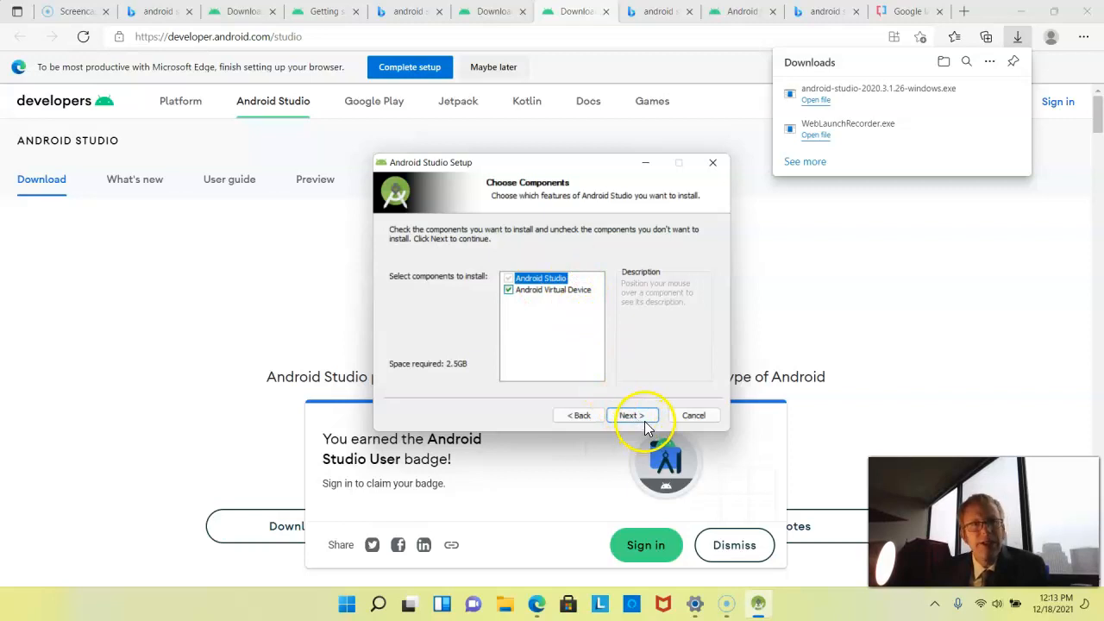
pyautogui.click(631, 414)
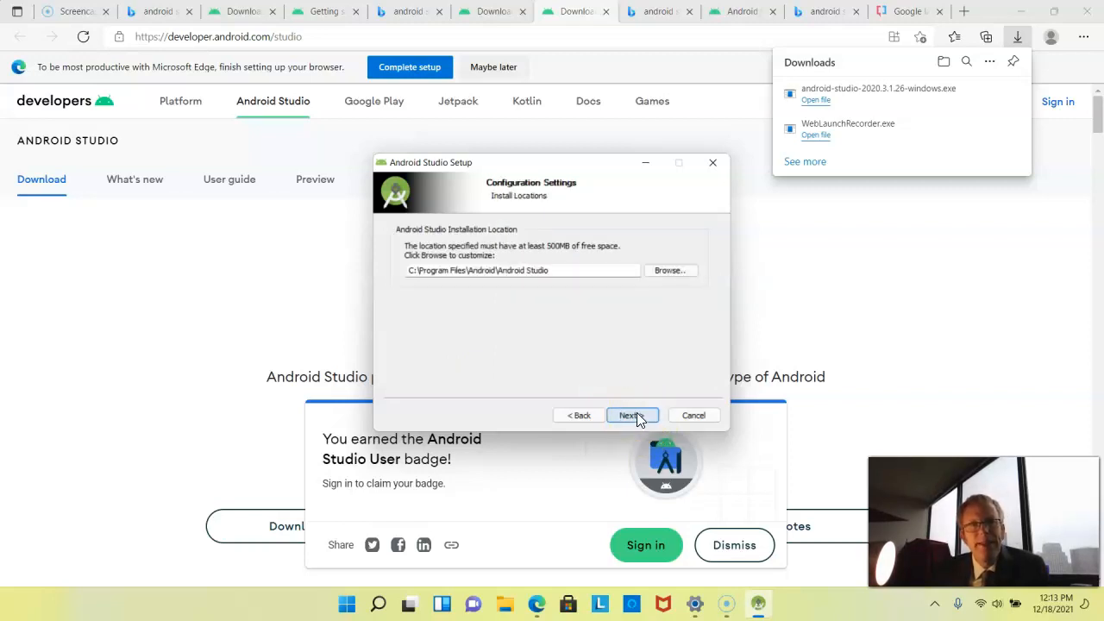
pyautogui.click(631, 414)
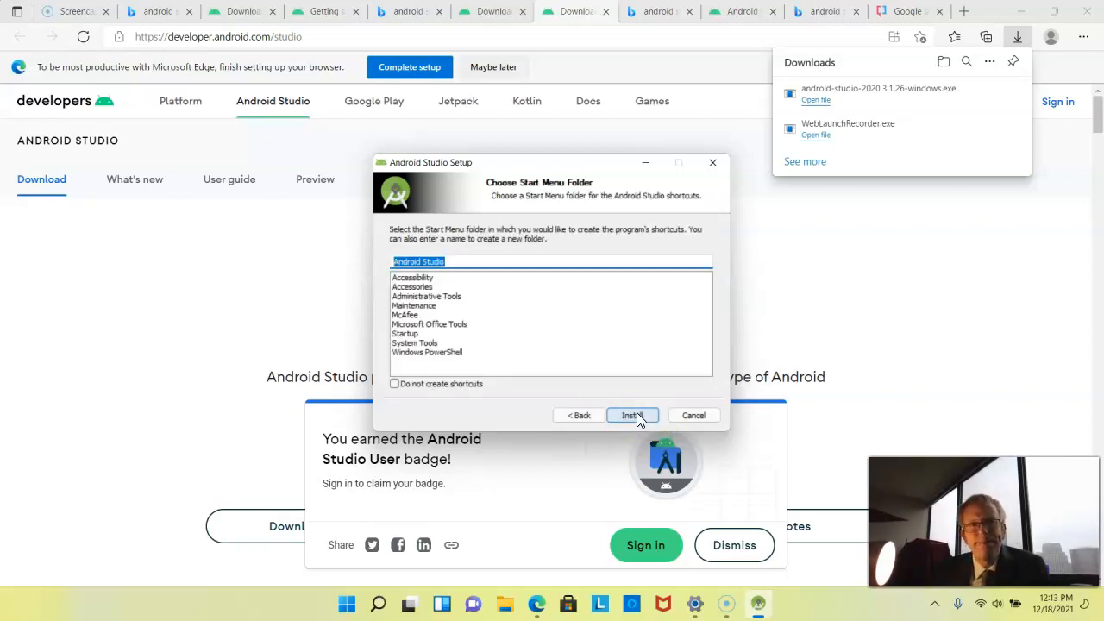
pyautogui.click(631, 414)
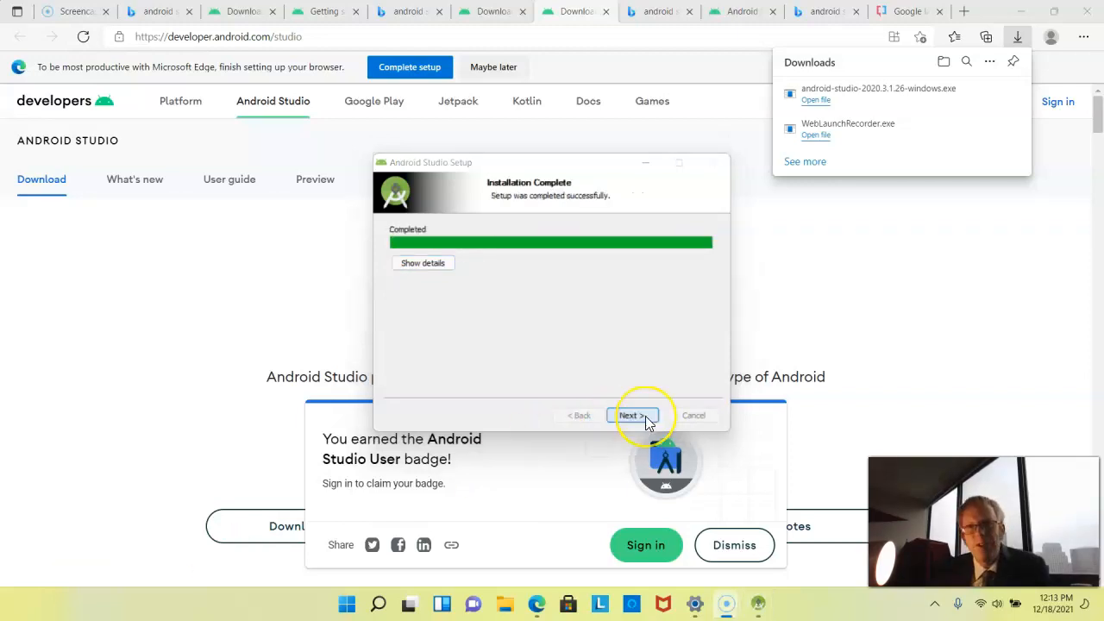
pyautogui.click(632, 414)
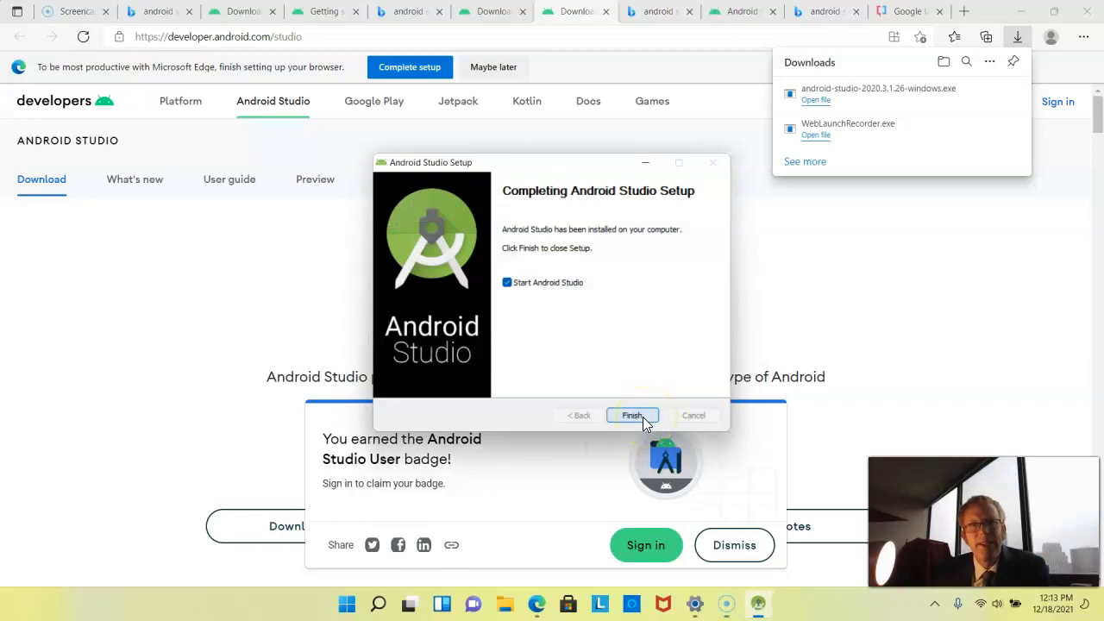
pyautogui.click(632, 414)
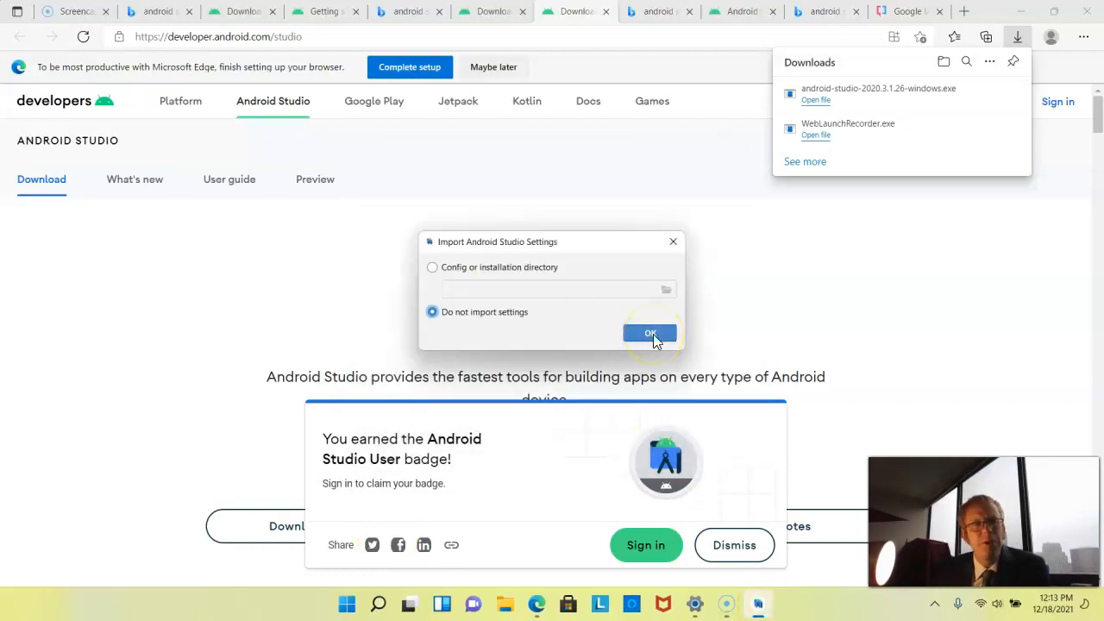
# Start without importing settings and choose the Standard install type.
pyautogui.click(649, 335)
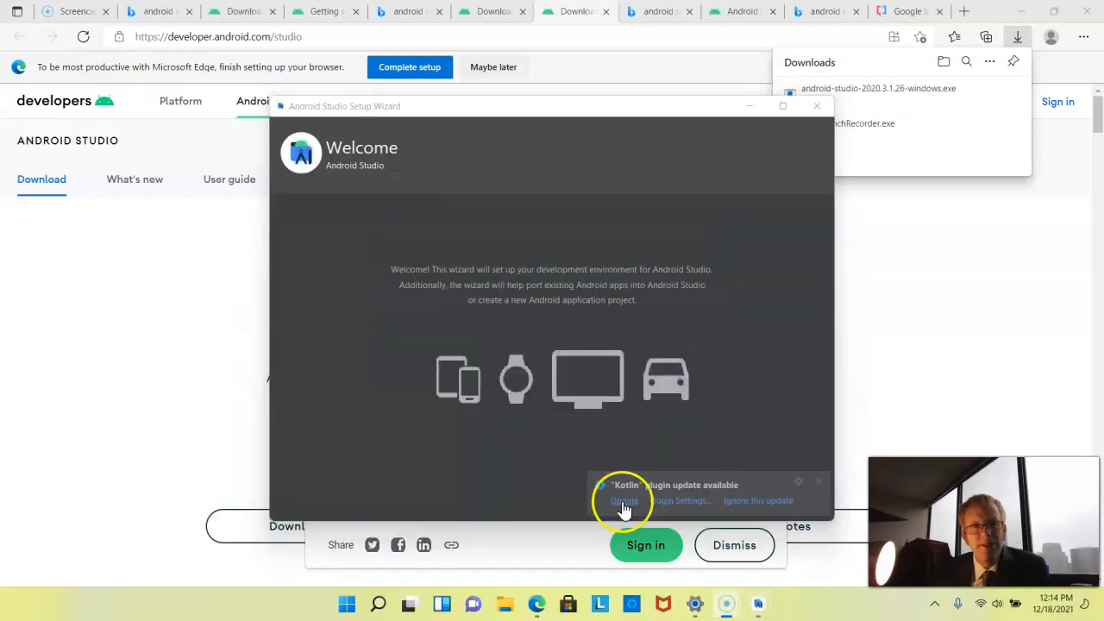
pyautogui.click(623, 500)
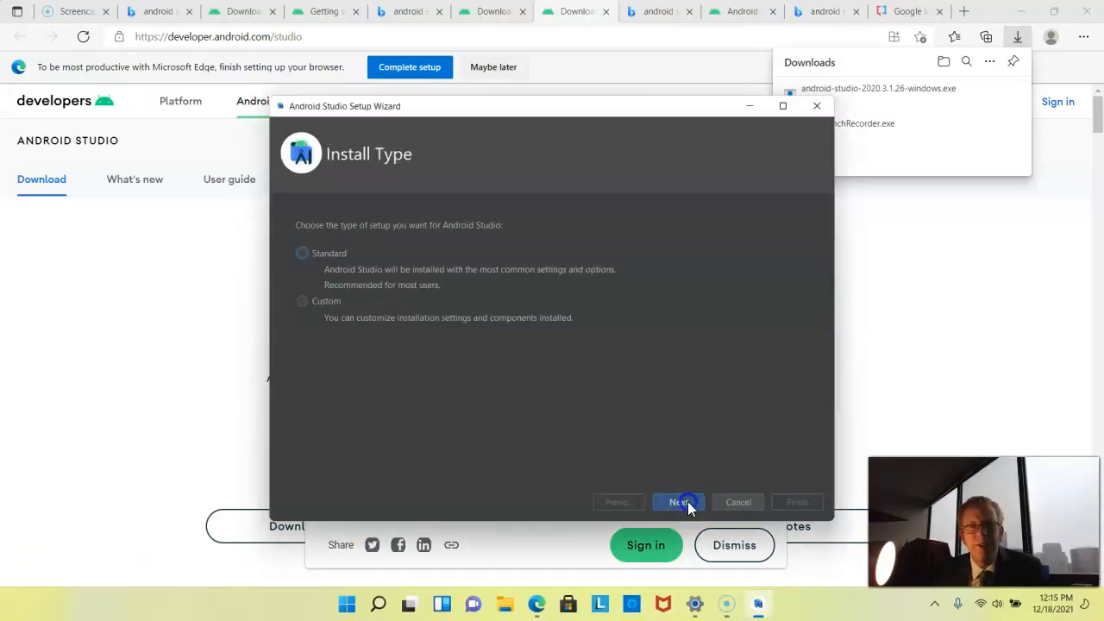
pyautogui.click(303, 252)
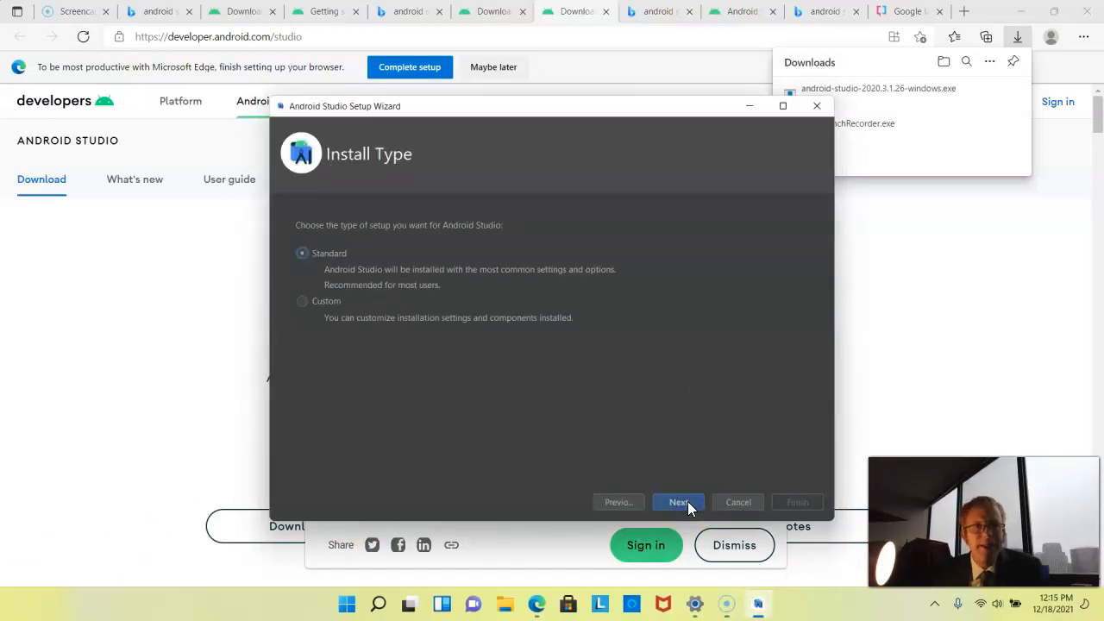
pyautogui.click(680, 501)
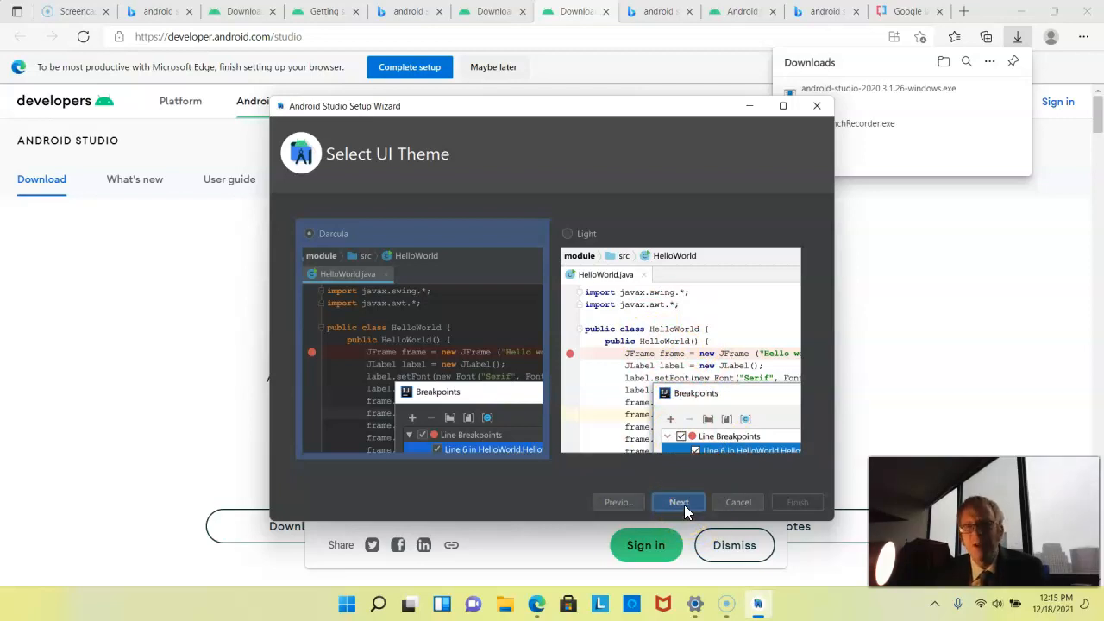
# Keep the Darcula theme, verify settings and begin downloading SDK components.
pyautogui.click(679, 502)
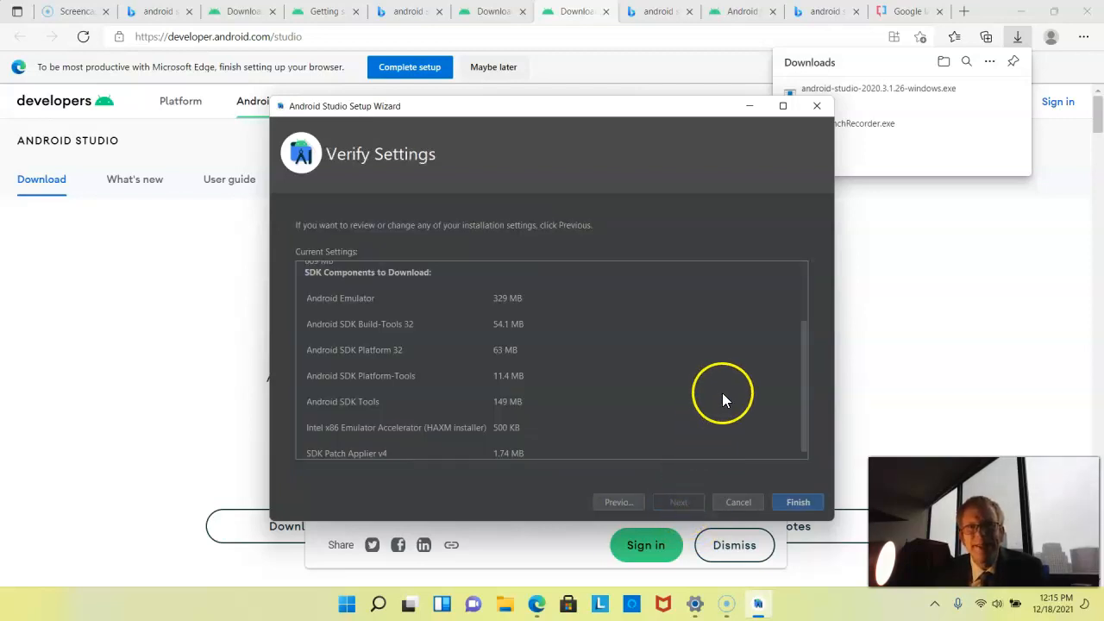
pyautogui.scroll(-3)
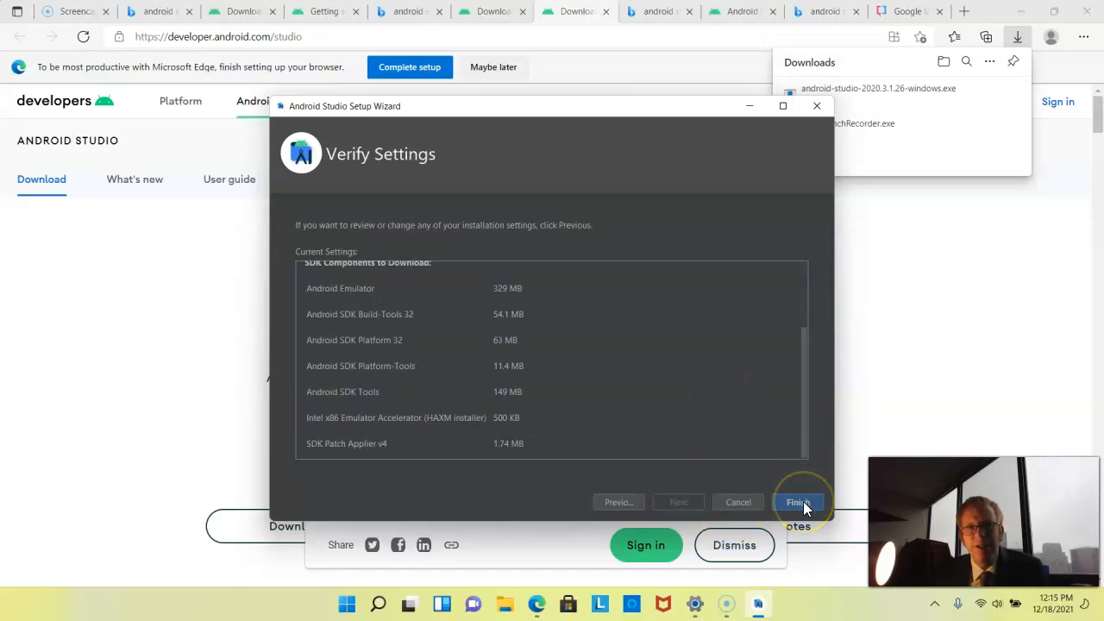
pyautogui.click(797, 502)
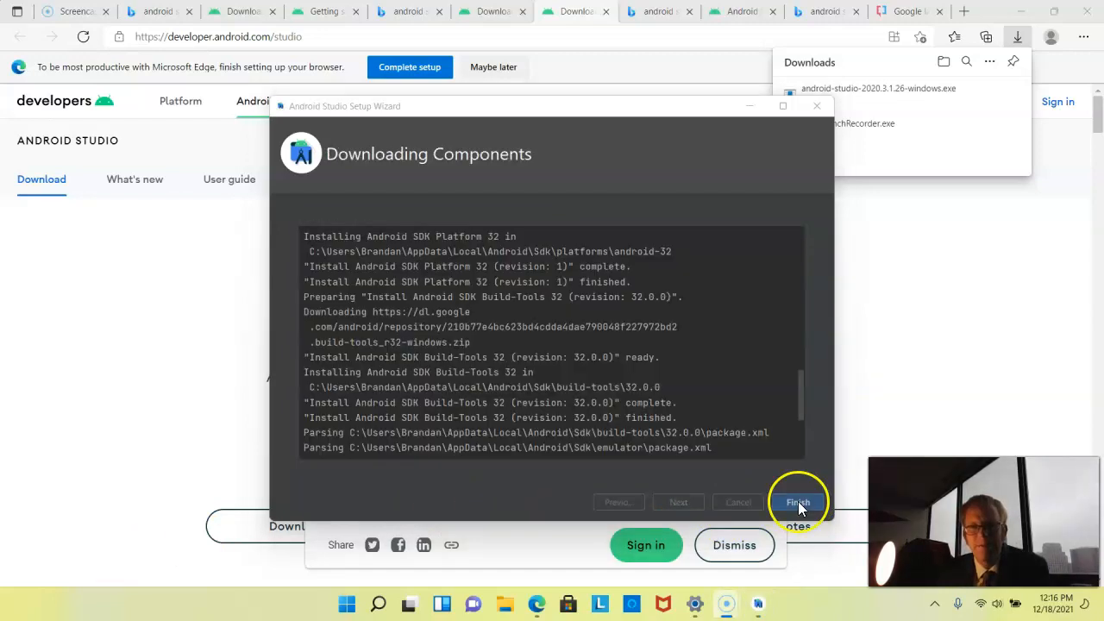
# Begin a new Phone and Tablet project using the Empty Compose Activity template.
pyautogui.click(797, 502)
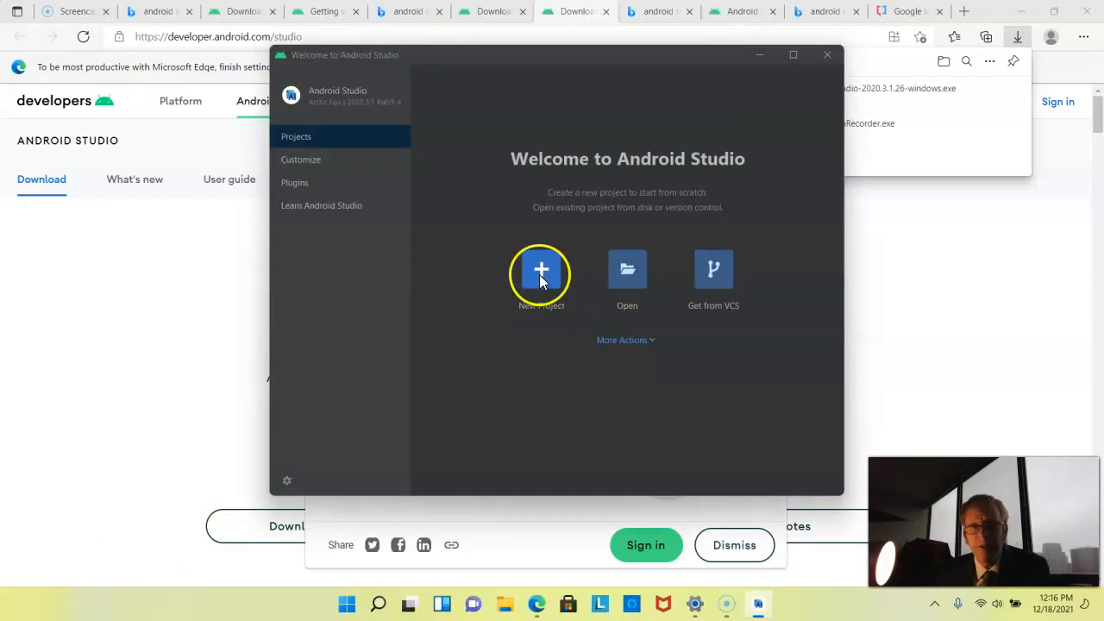
pyautogui.click(541, 272)
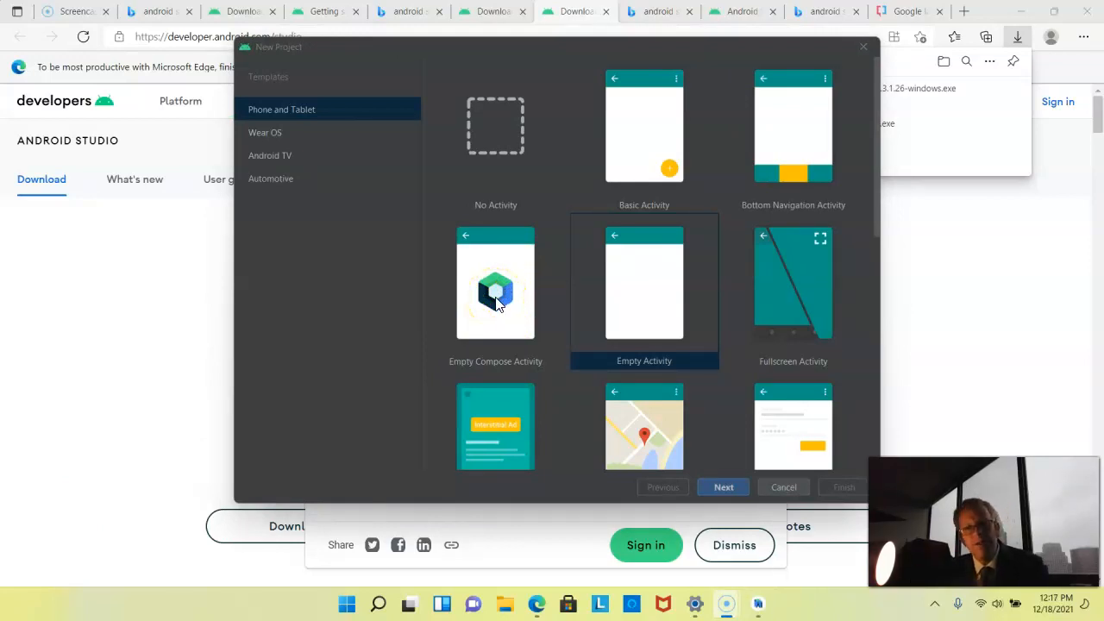
pyautogui.click(495, 285)
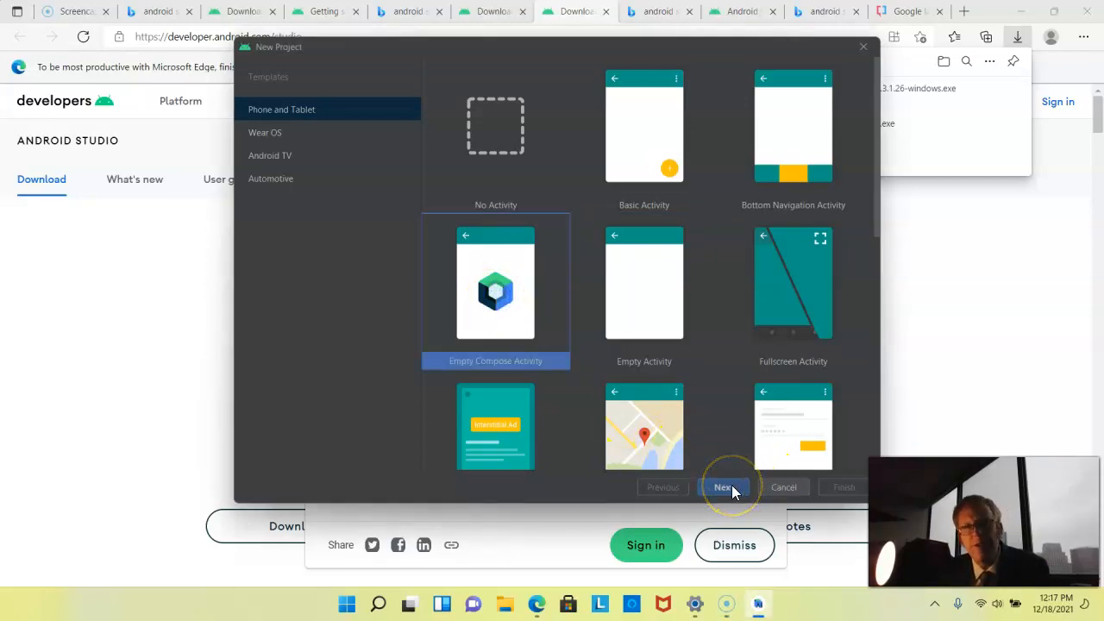
# Create the project 'My Compose Application' with minimum SDK API 25 (Android 7.1.1).
pyautogui.click(725, 486)
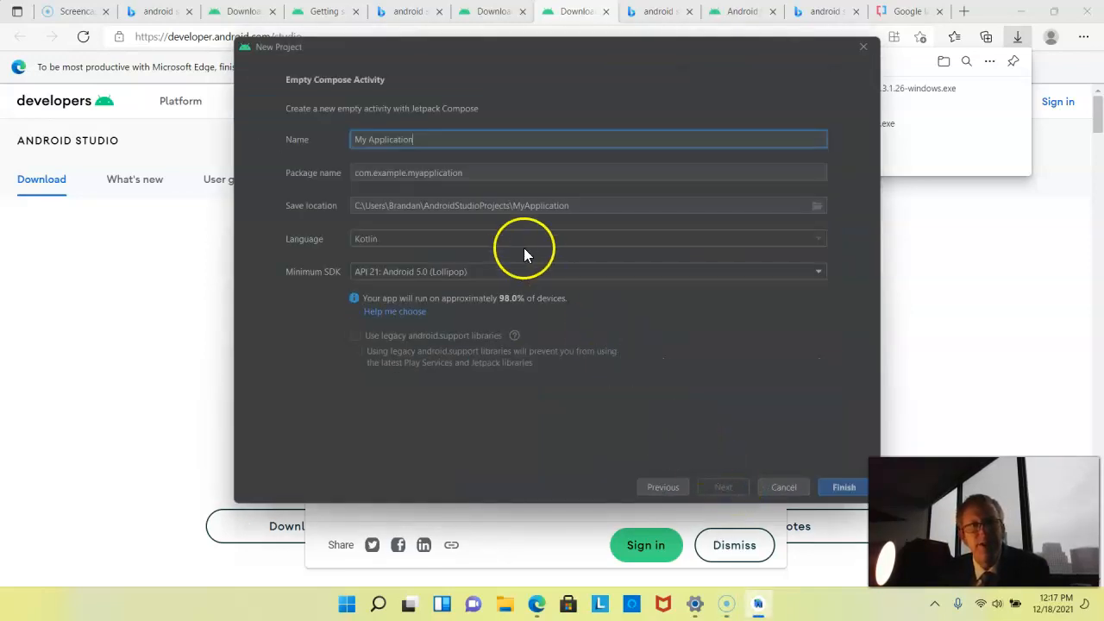
pyautogui.write('My Compose A')
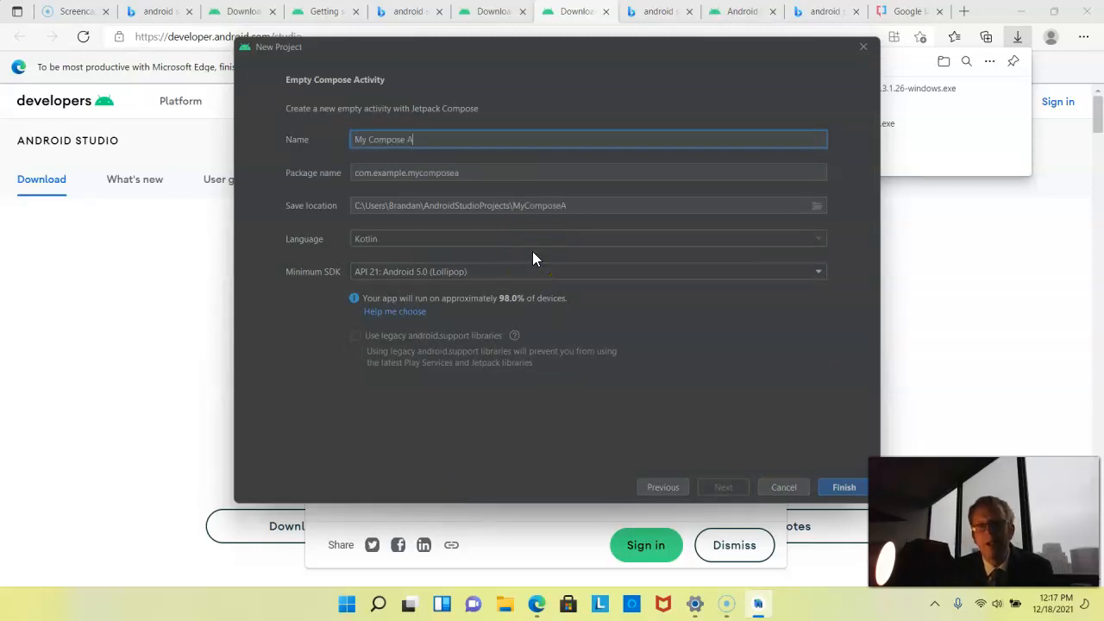
pyautogui.write('pplication')
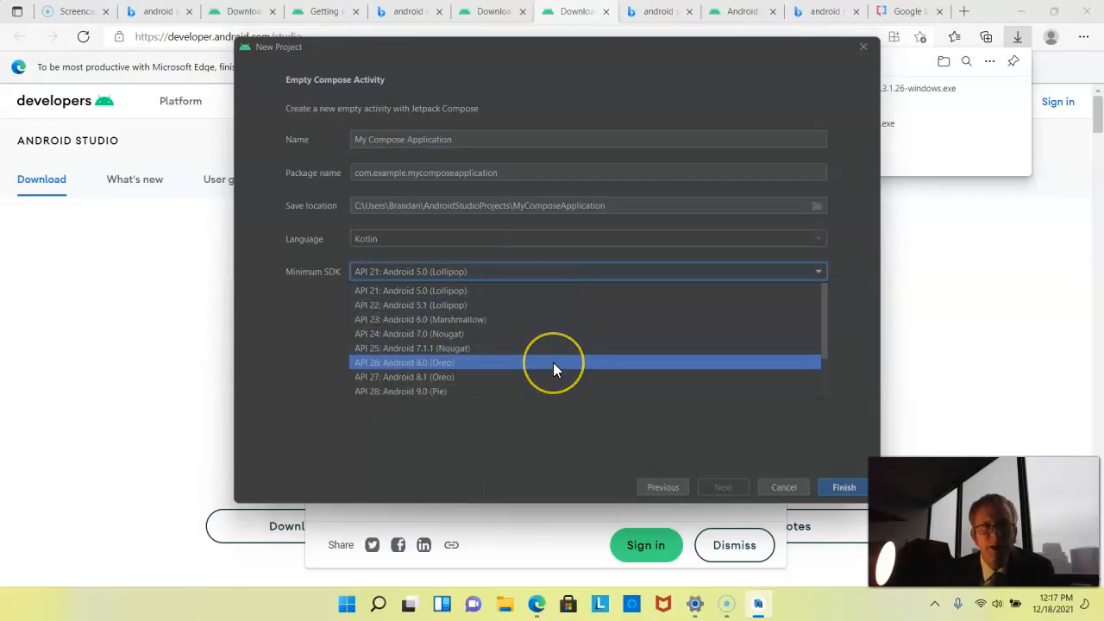
pyautogui.moveTo(554, 362)
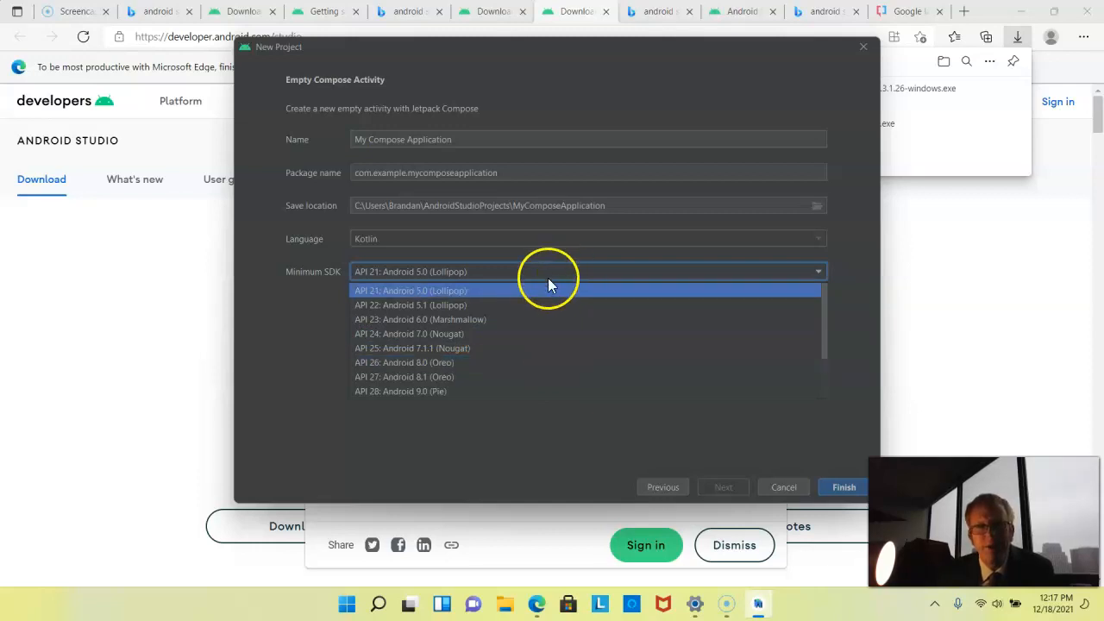
pyautogui.click(411, 290)
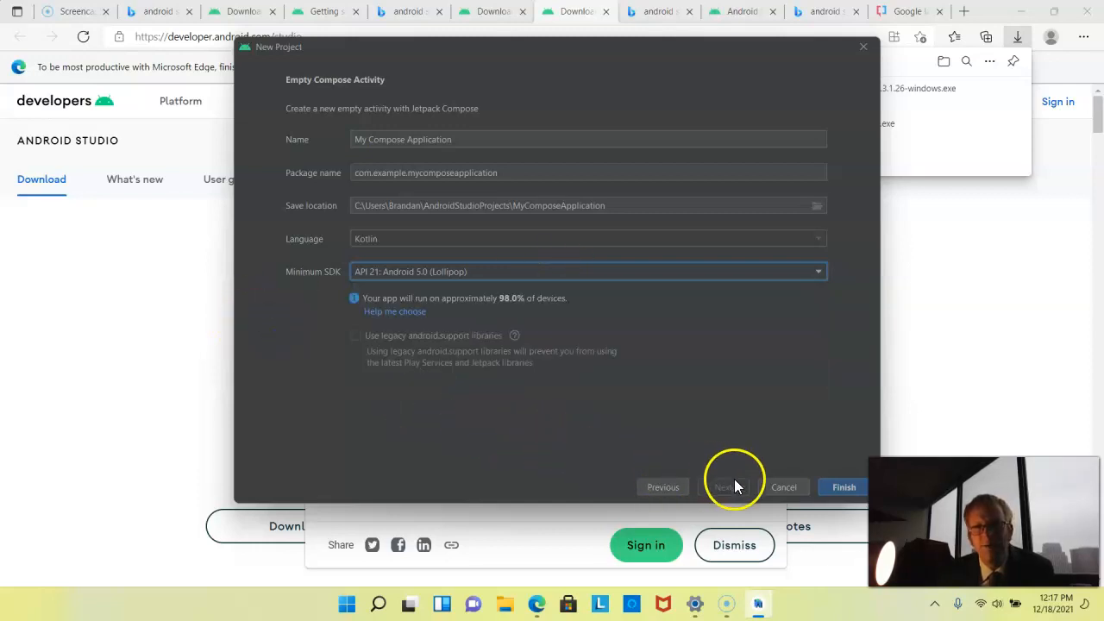
pyautogui.moveTo(773, 434)
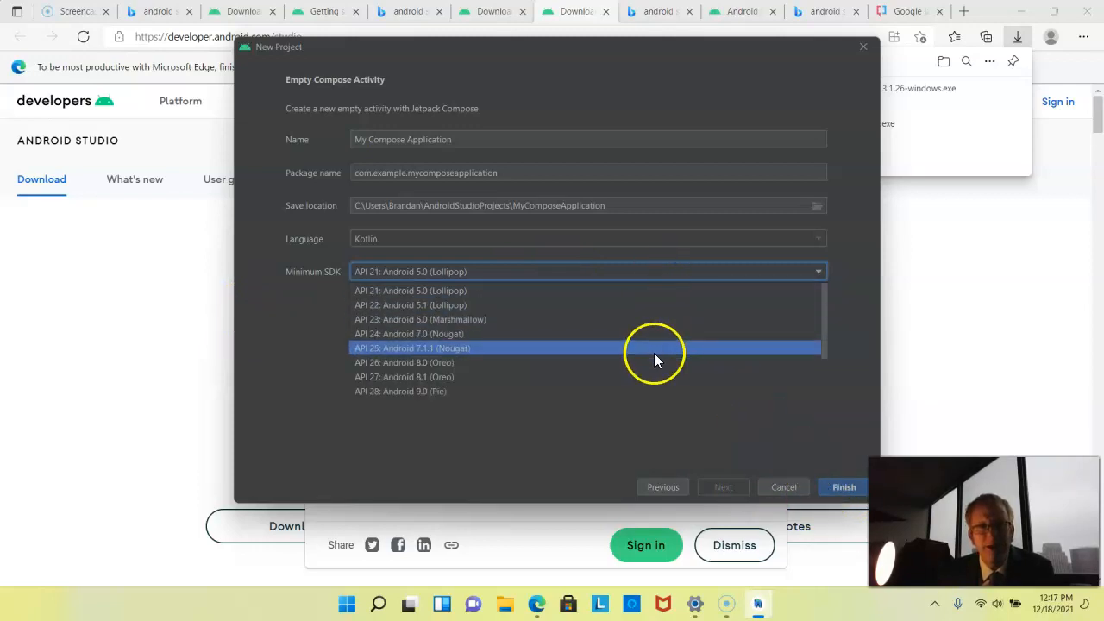
pyautogui.moveTo(655, 352)
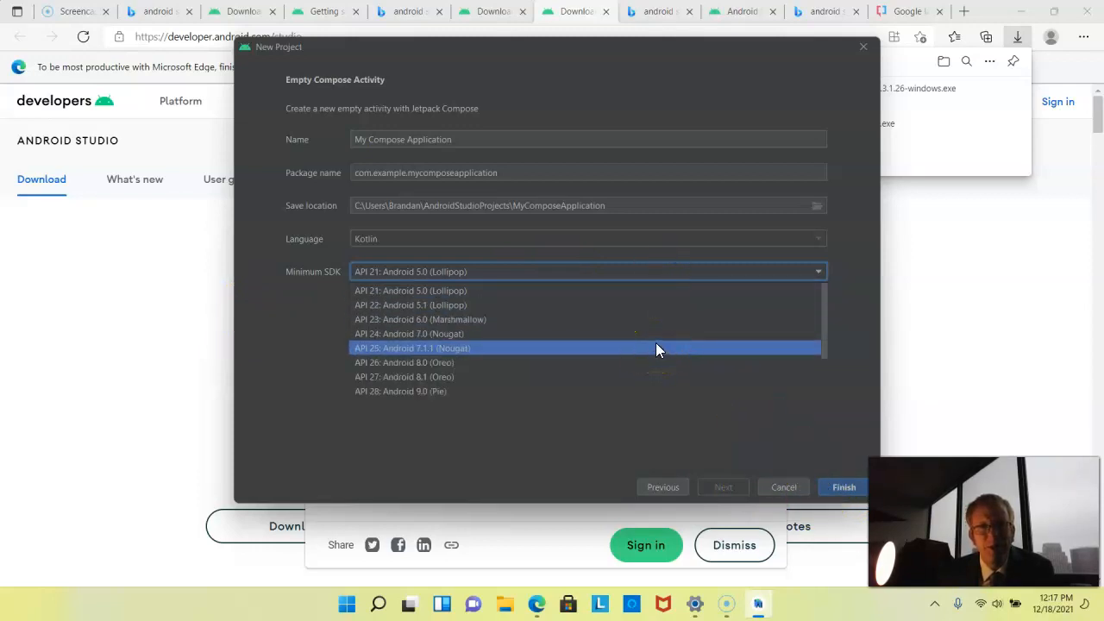
pyautogui.click(410, 348)
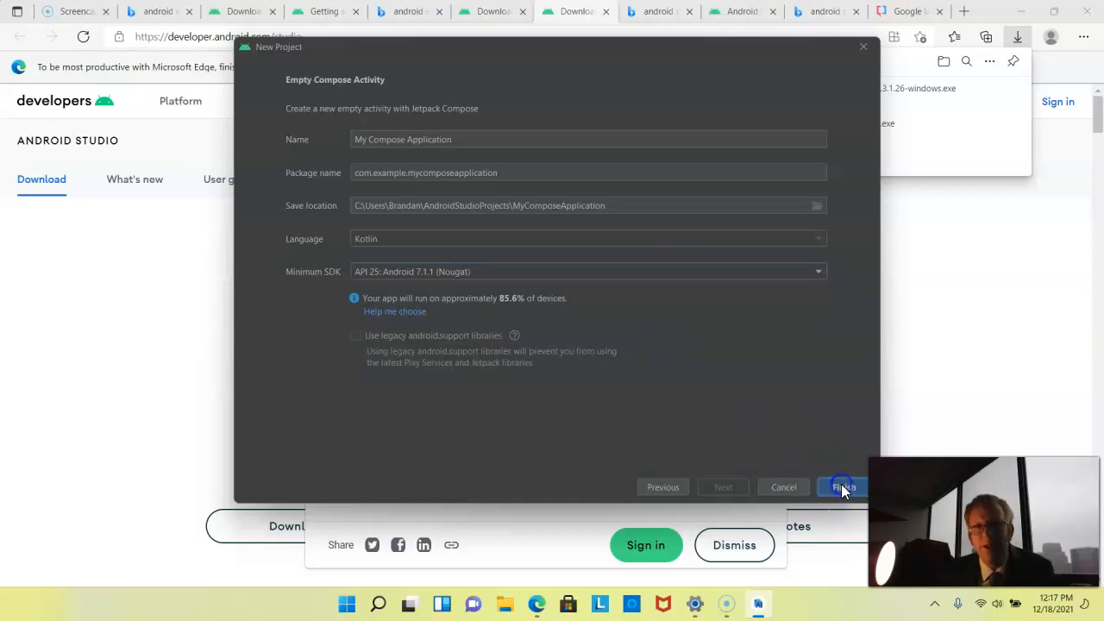
pyautogui.click(842, 486)
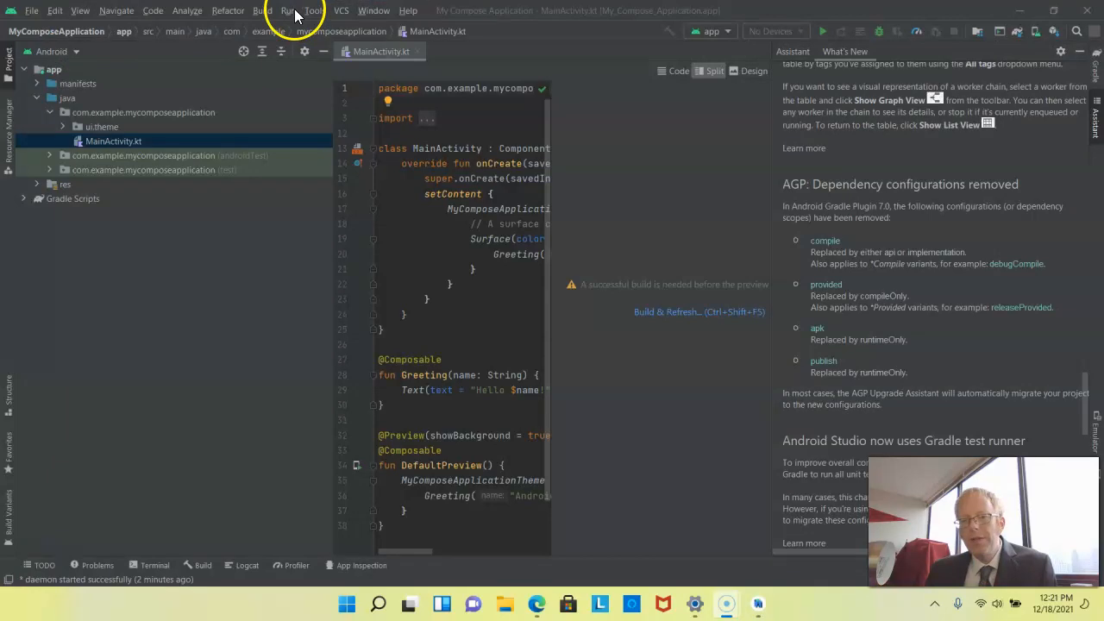
# Attempt Run 'app' and dismiss the 'No target device found' error.
pyautogui.click(288, 10)
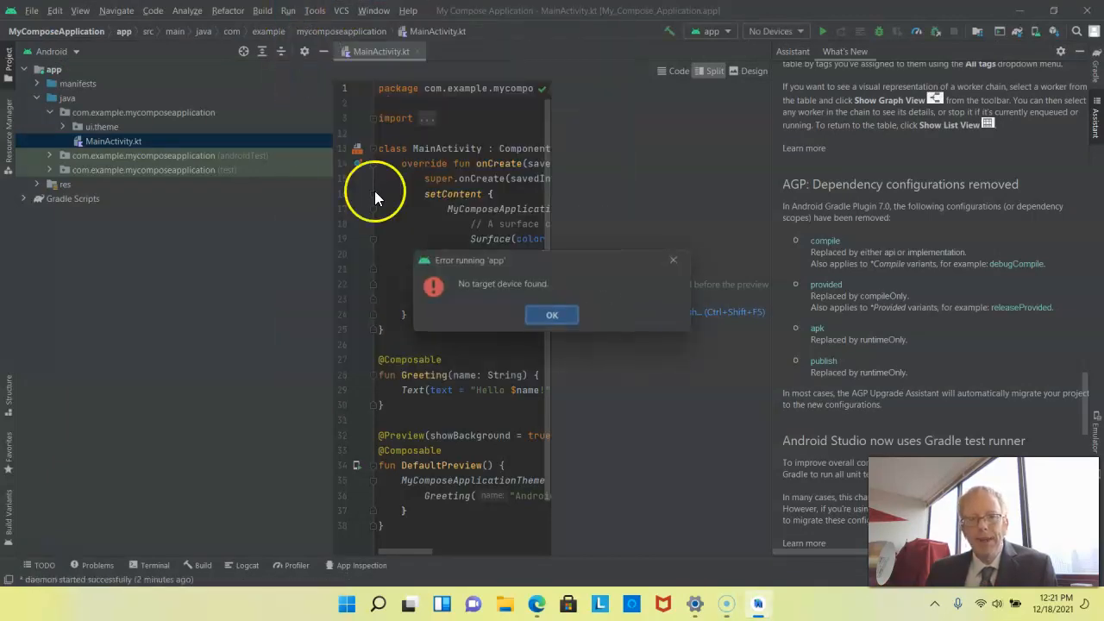
pyautogui.click(552, 314)
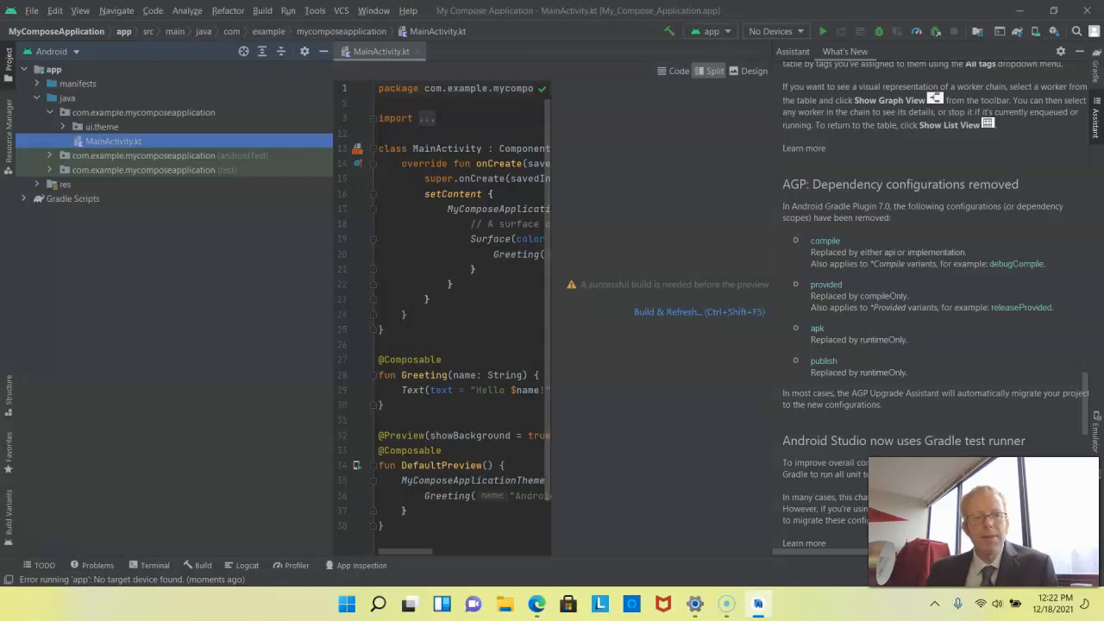
# Start creating a virtual device from Tools > Device Manager.
pyautogui.click(314, 11)
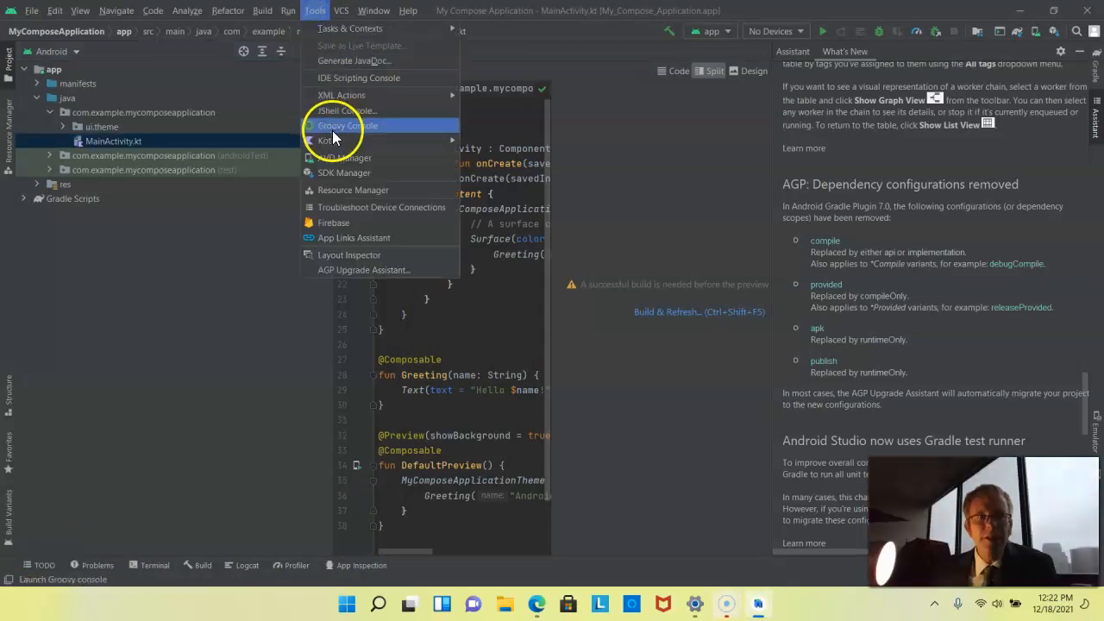
pyautogui.click(345, 157)
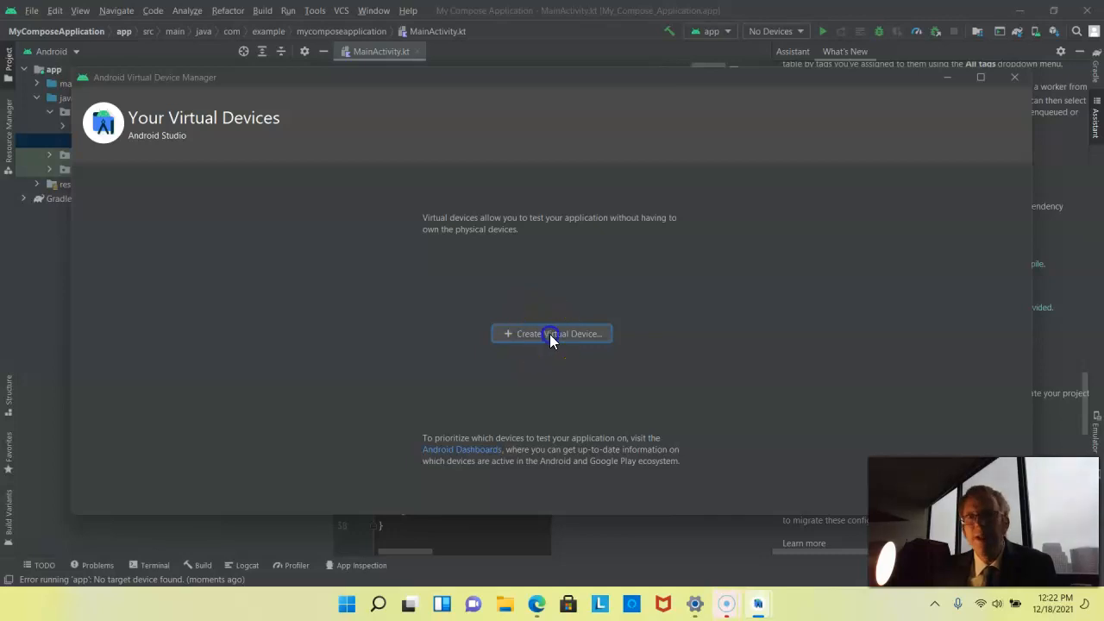
pyautogui.click(552, 334)
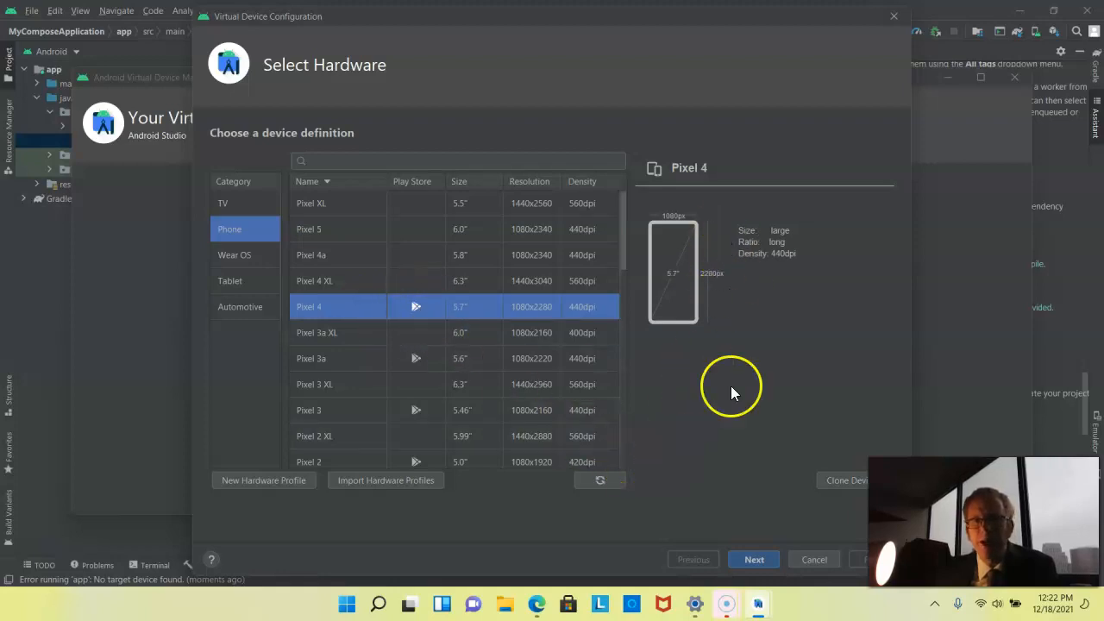
pyautogui.moveTo(752, 559)
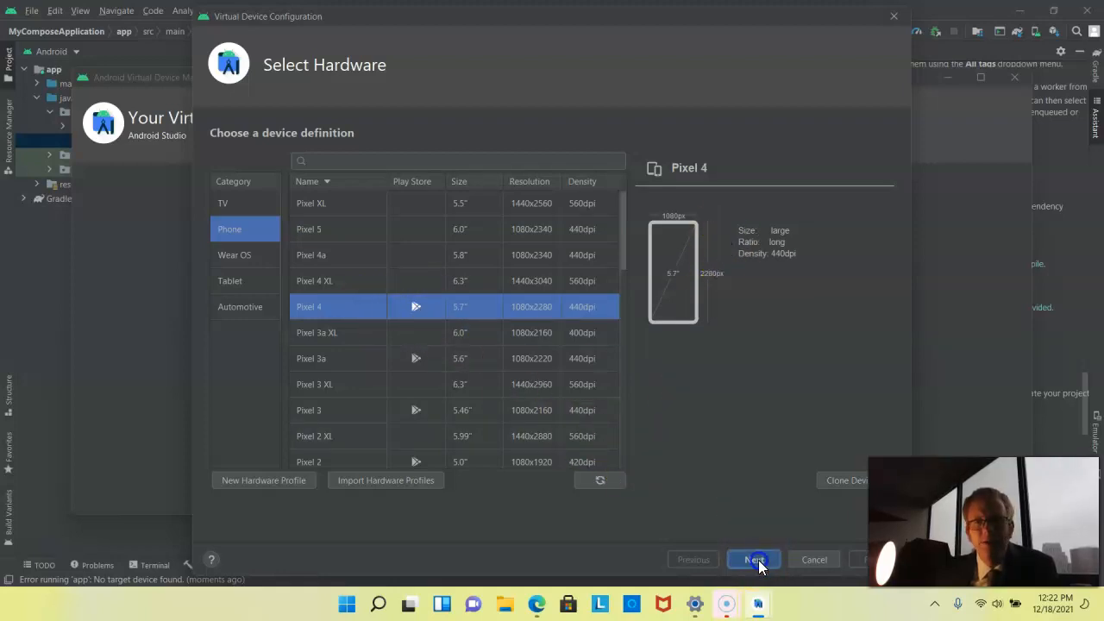
# Keep Pixel 4 hardware and download the Android 11.0 (R, API 30) Google Play system image.
pyautogui.click(751, 559)
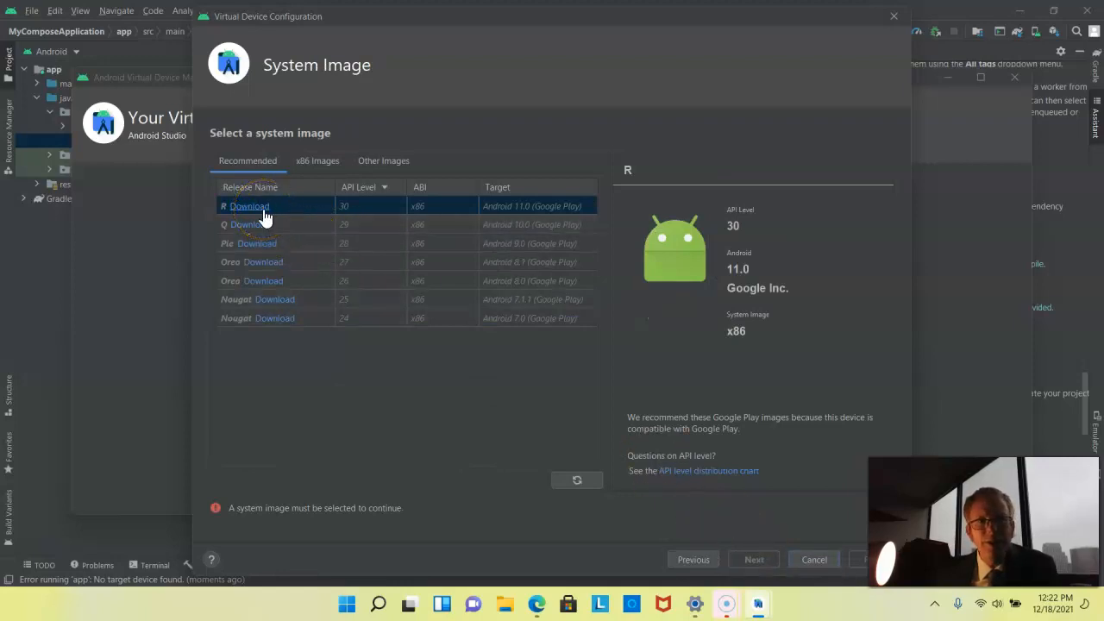
pyautogui.click(250, 205)
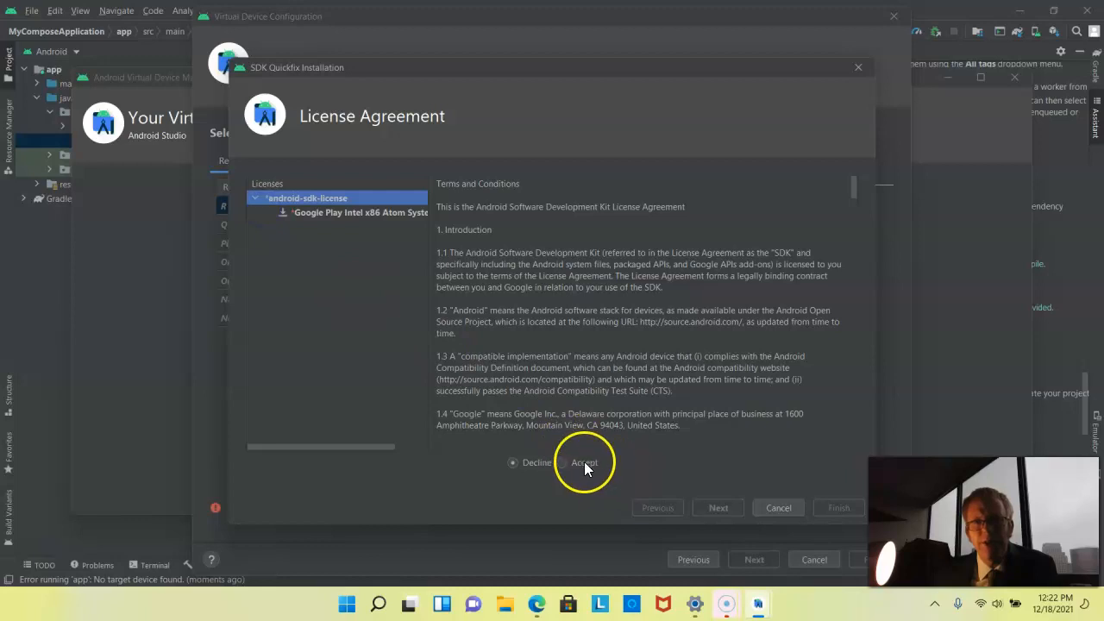
pyautogui.click(562, 462)
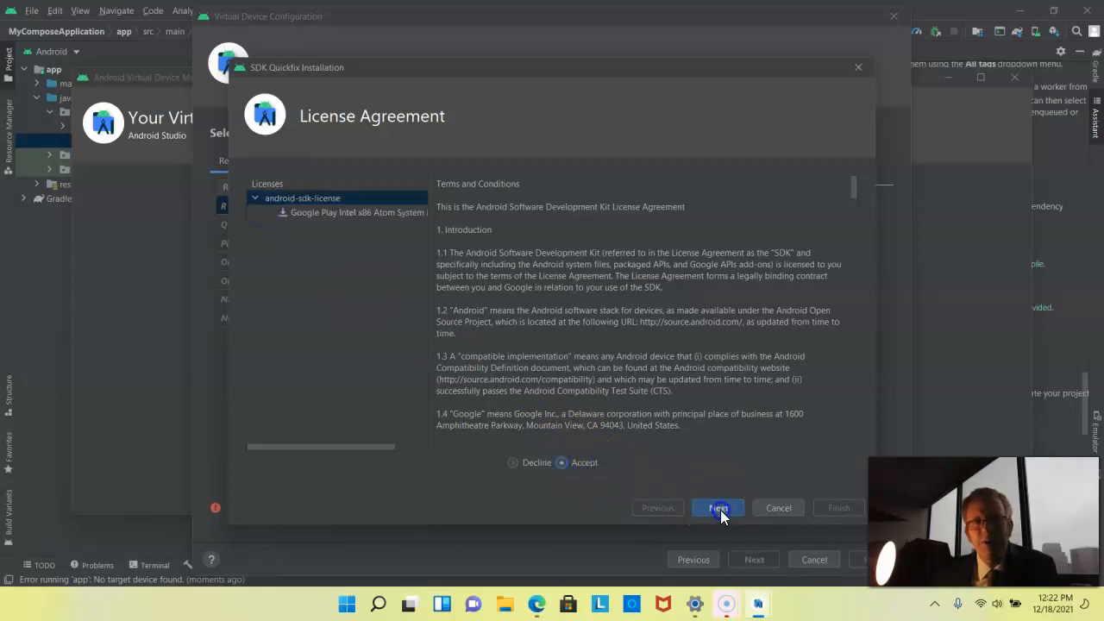
pyautogui.click(717, 507)
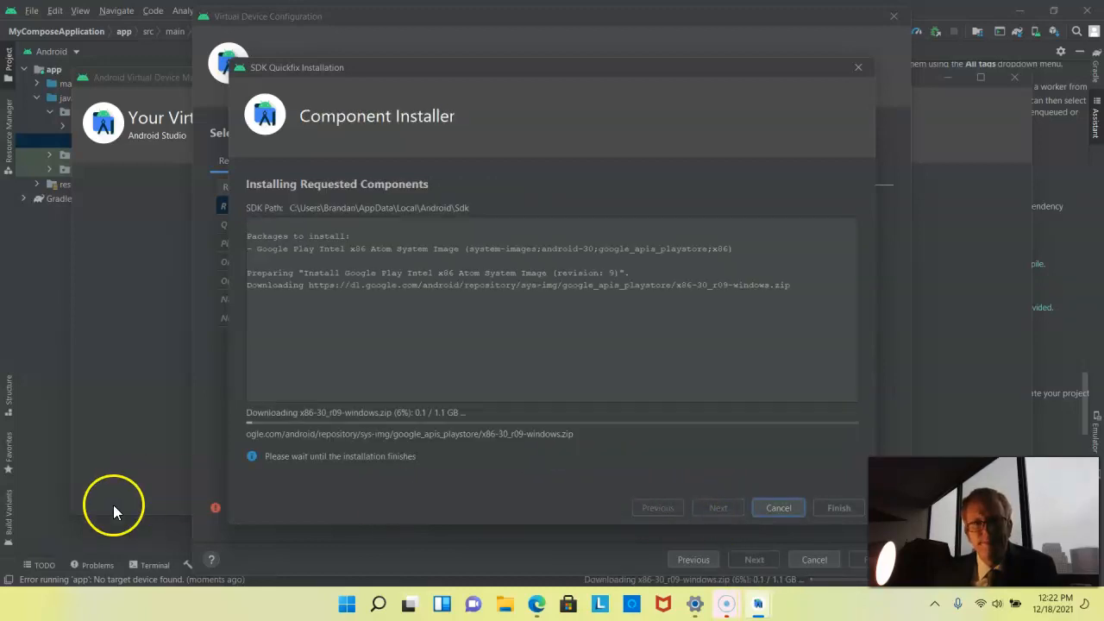
pyautogui.click(837, 507)
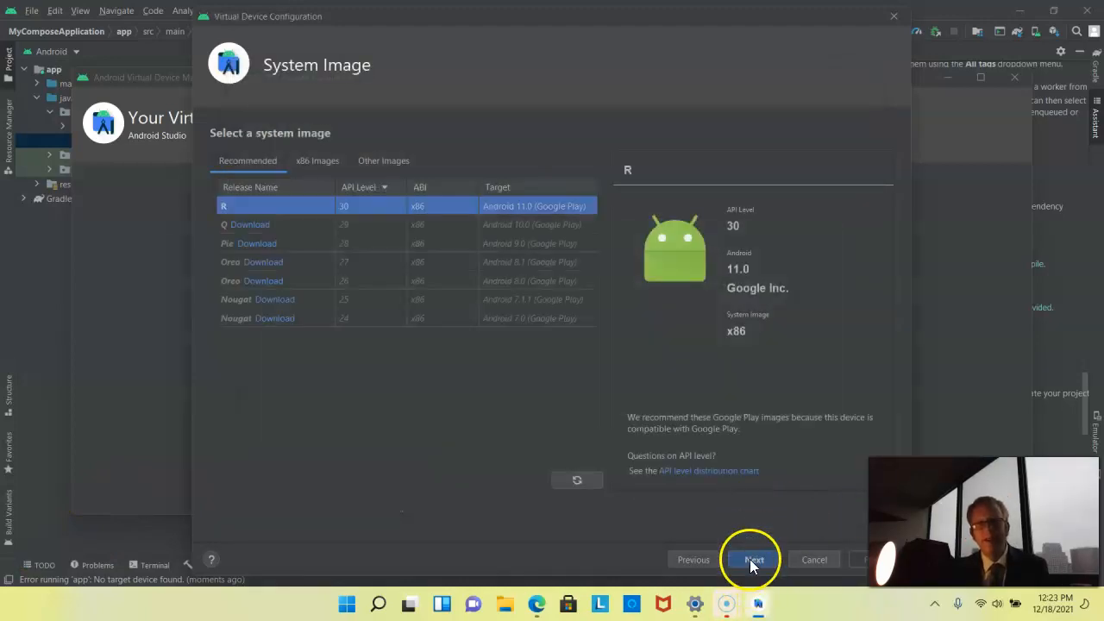
# Proceed with the R image and review the Pixel 4 API 30 advanced settings.
pyautogui.click(752, 558)
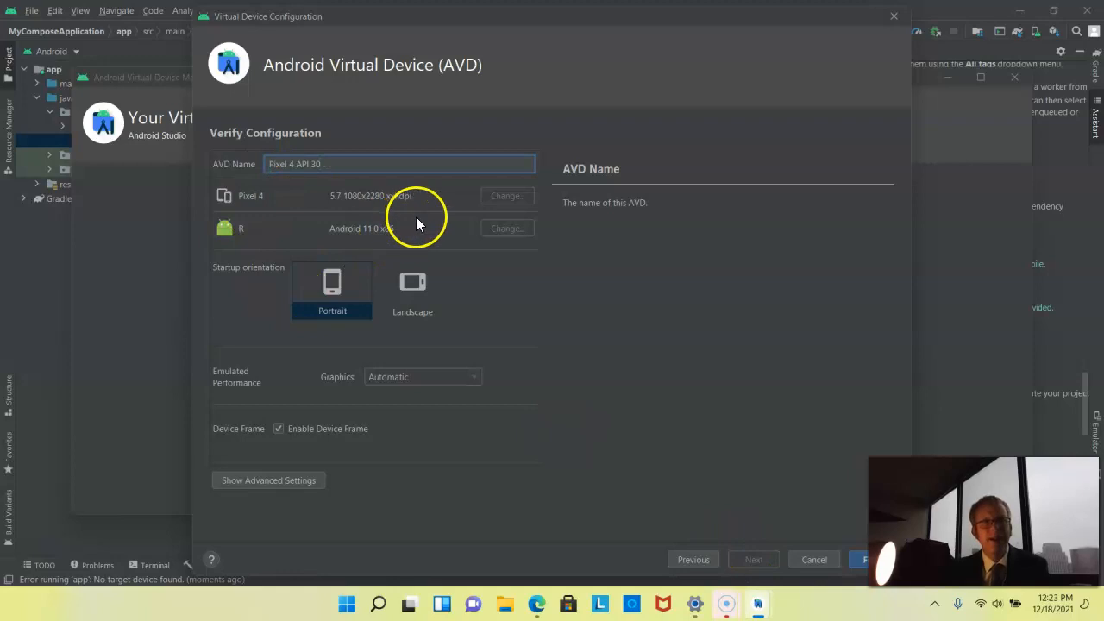
pyautogui.moveTo(411, 401)
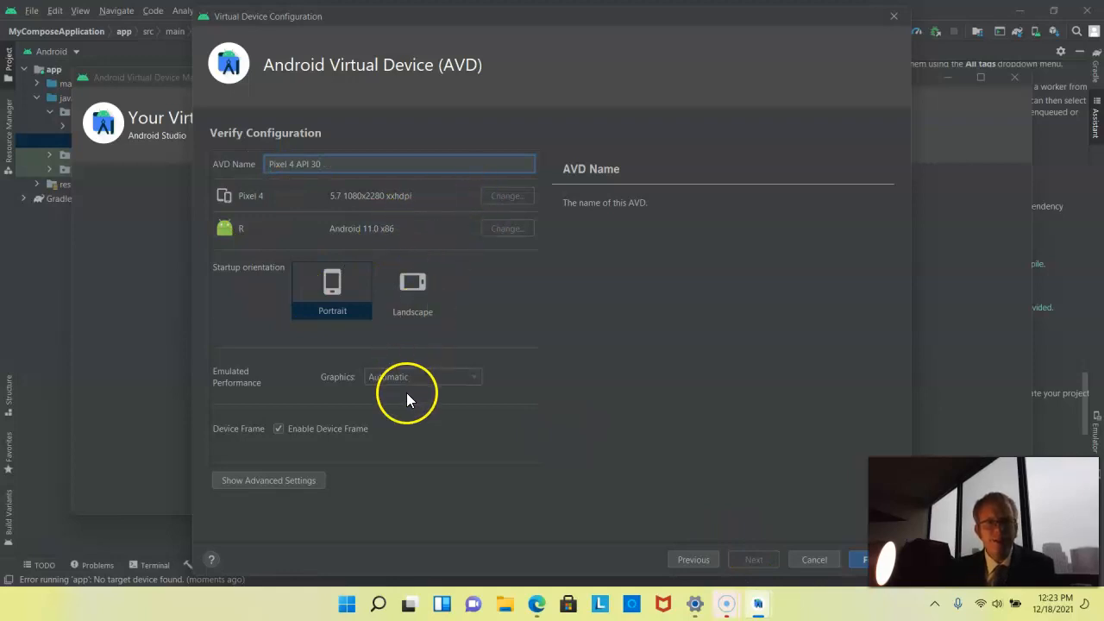
pyautogui.moveTo(438, 388)
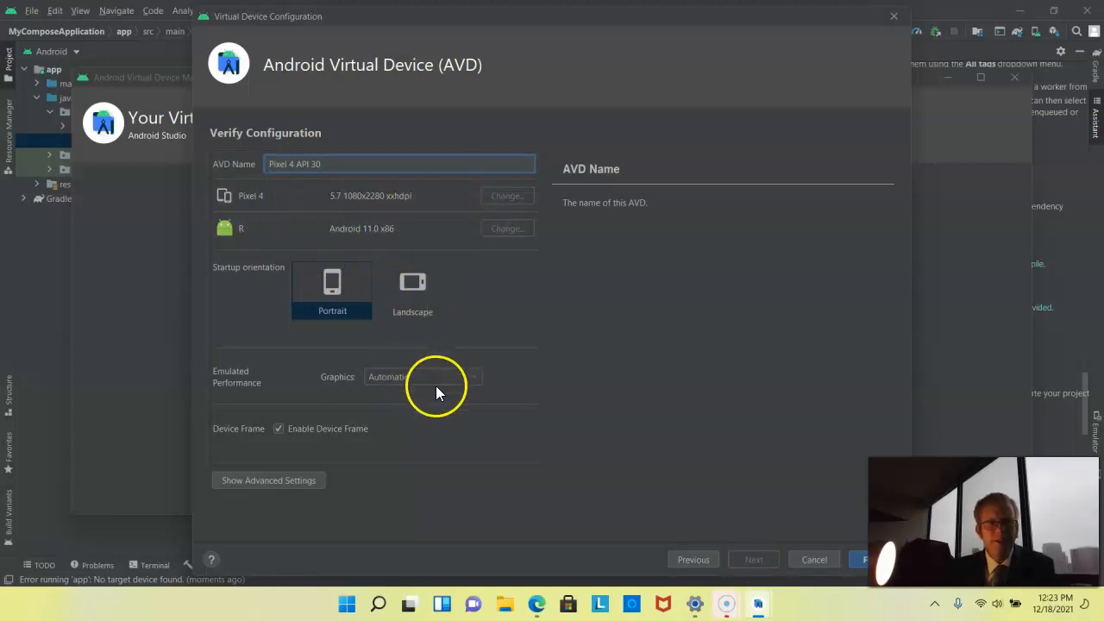
pyautogui.moveTo(290, 480)
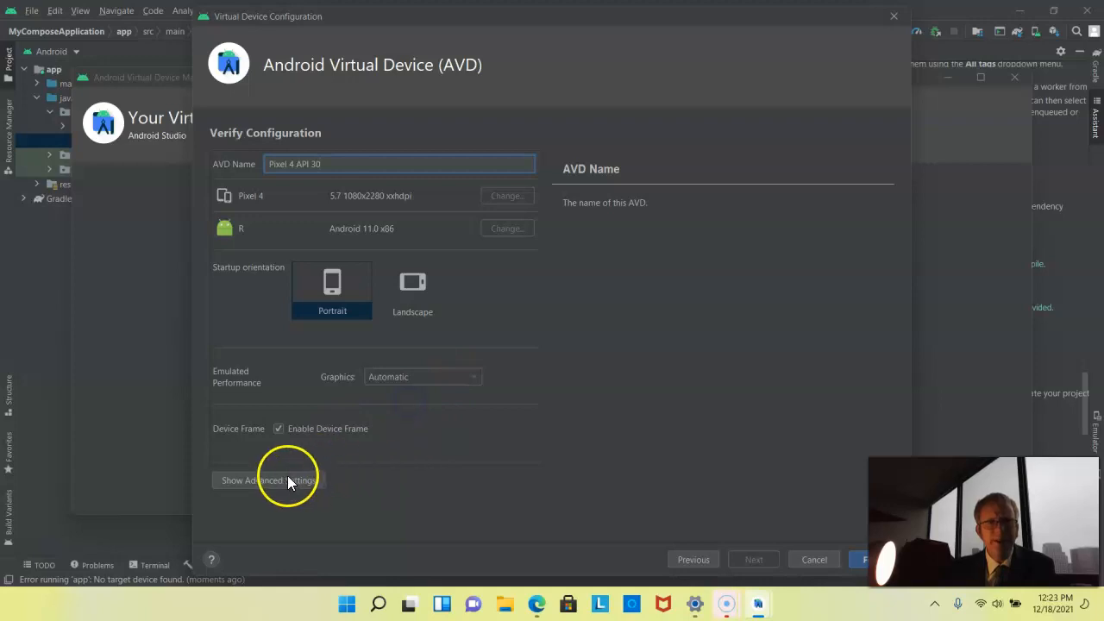
pyautogui.click(268, 479)
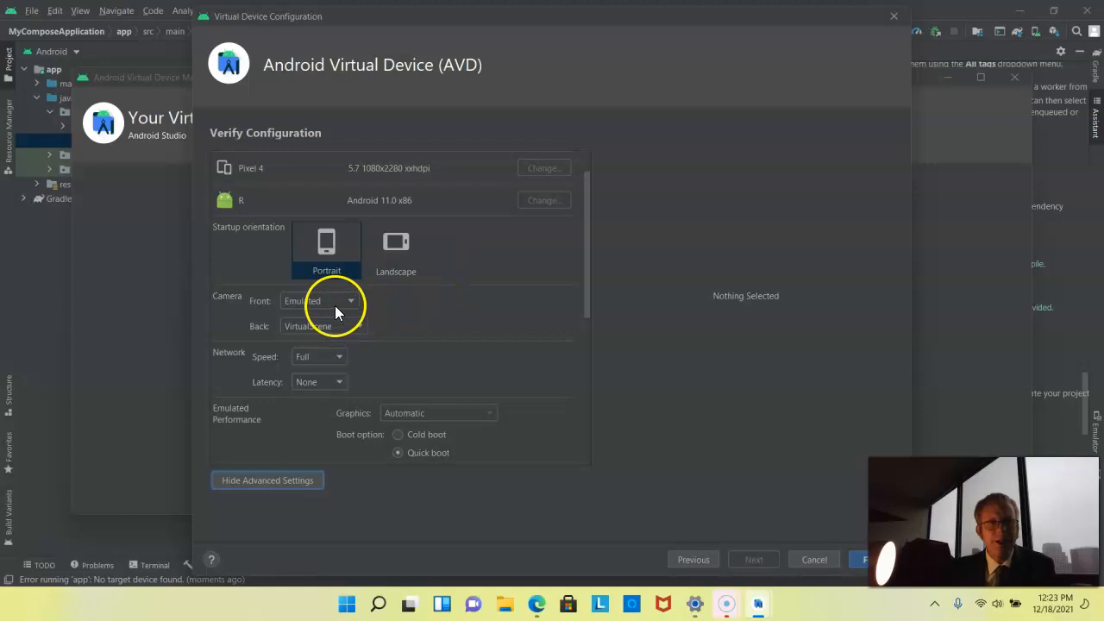
pyautogui.scroll(-3)
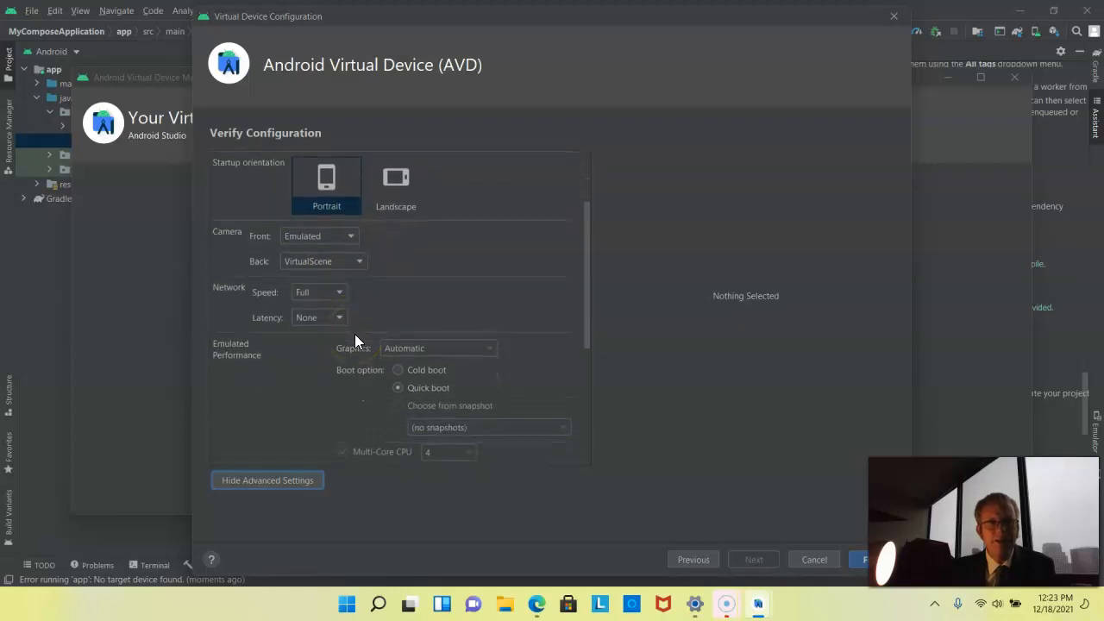
pyautogui.scroll(-3)
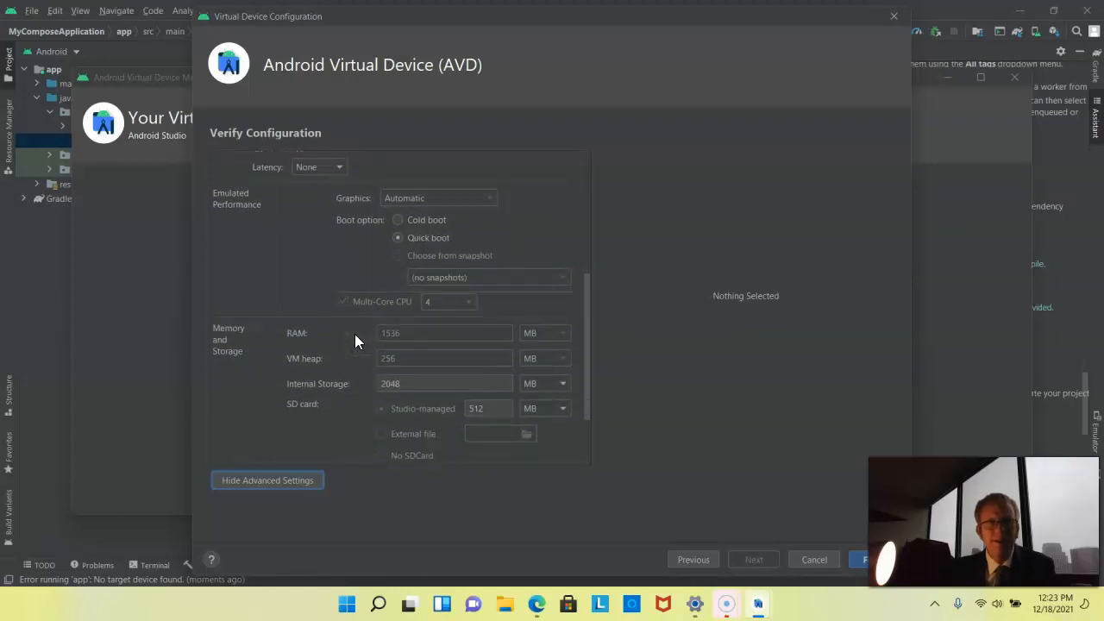
pyautogui.scroll(-3)
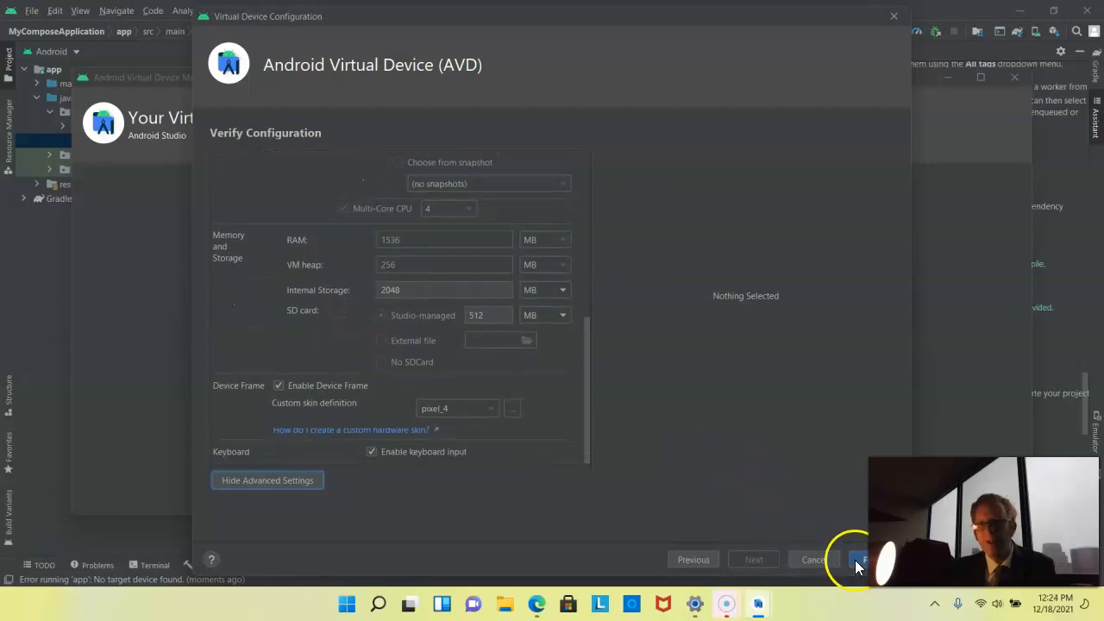
# Finish creating the Pixel 4 API 30 device and close Device Manager.
pyautogui.click(859, 558)
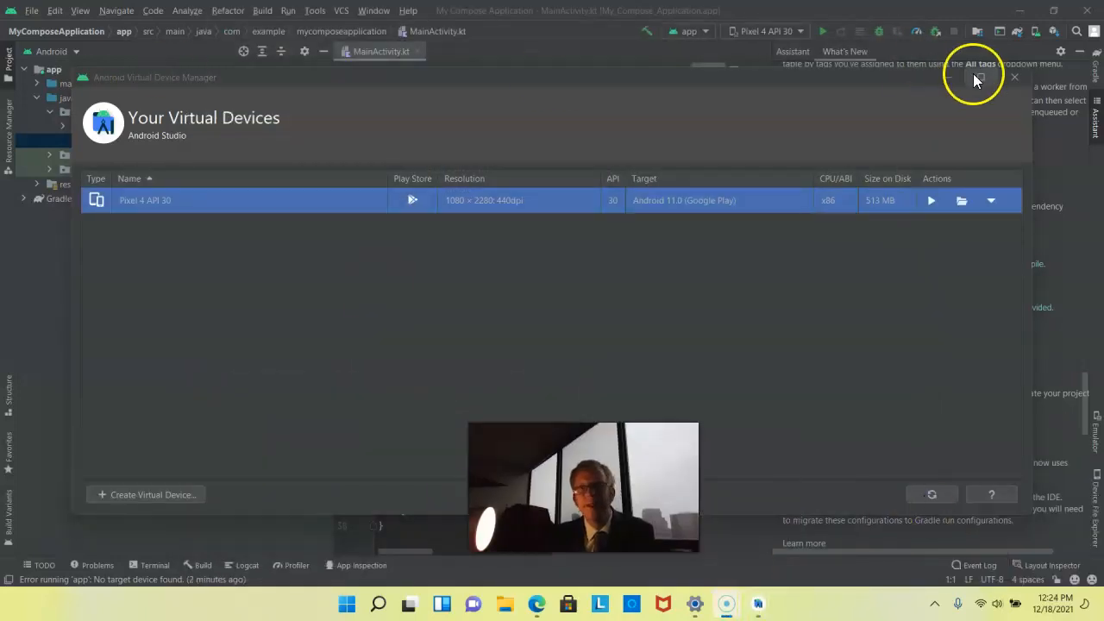
pyautogui.click(1014, 76)
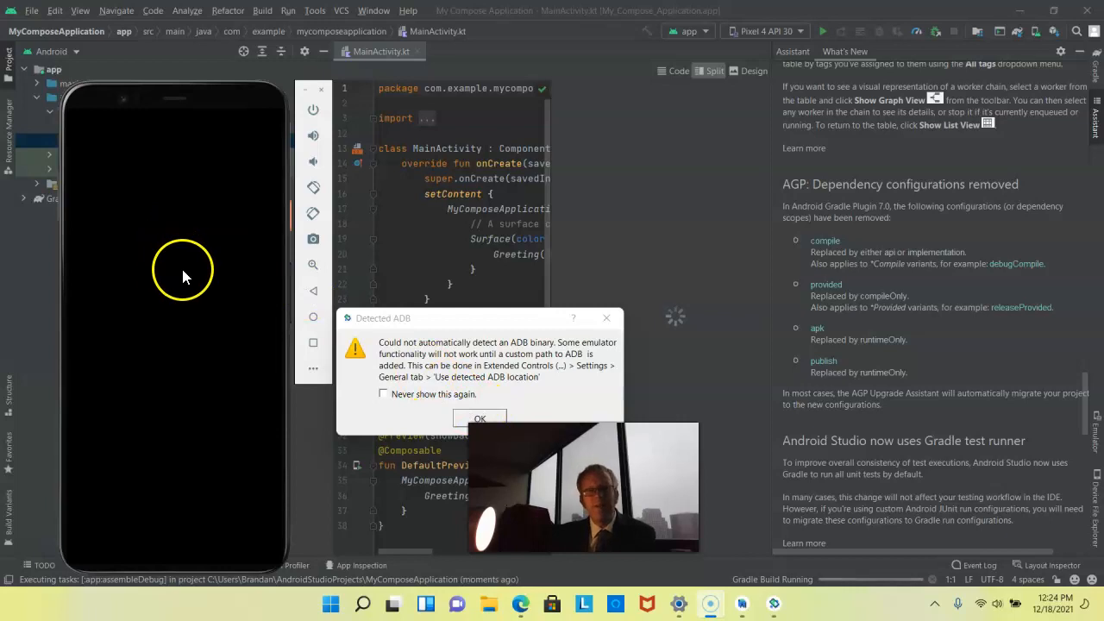
pyautogui.moveTo(221, 307)
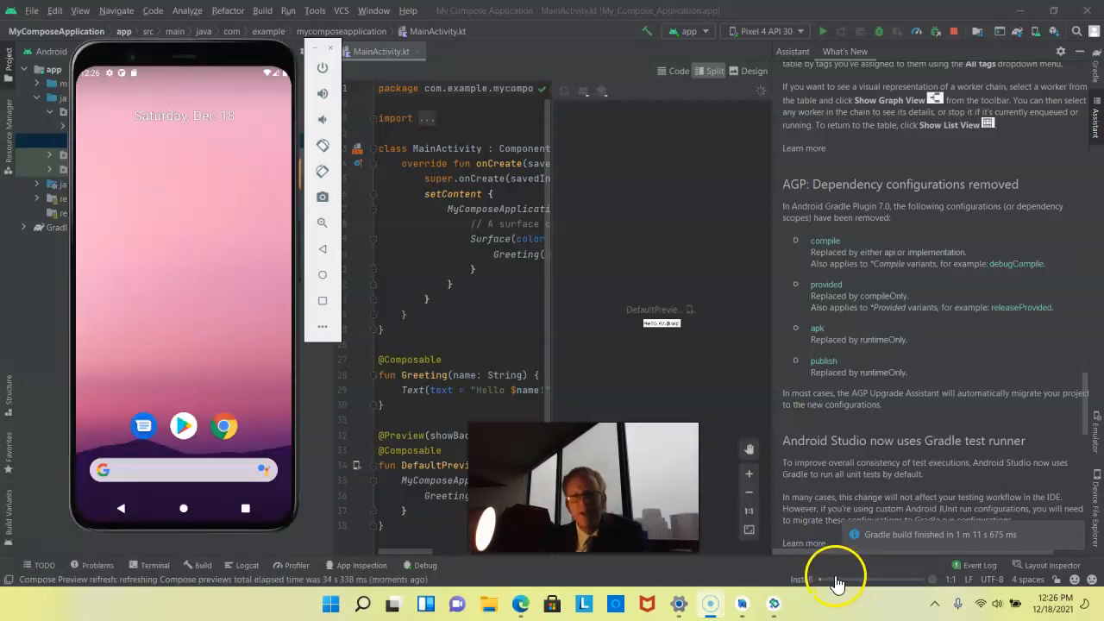
# Check the background launch tasks while the app builds and deploys to the Pixel 4 API 30 emulator.
pyautogui.click(820, 31)
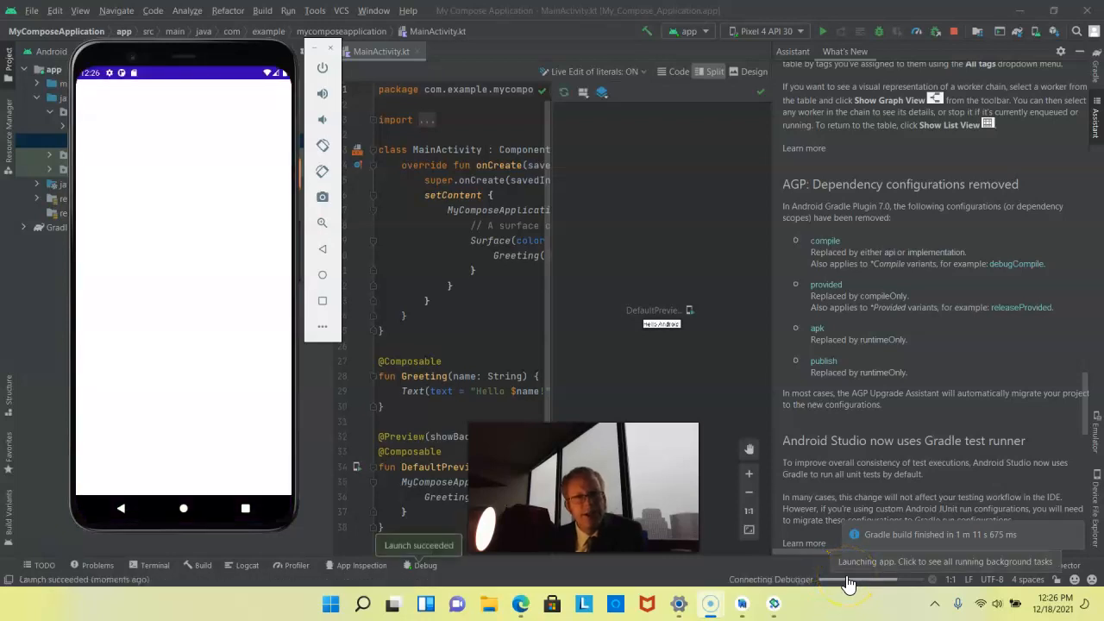